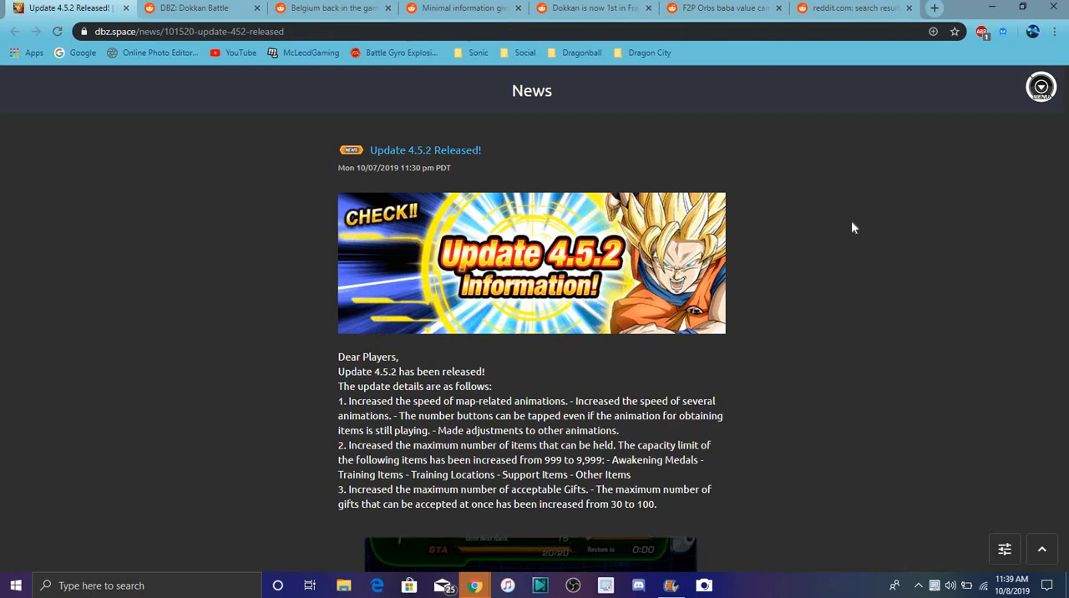
Scroll the Update 4.5.2 post to points 1–3 on faster animations, item limits and 100-gift acceptance
{"action": "scroll", "scroll_direction": "down", "scroll_amount": 3}
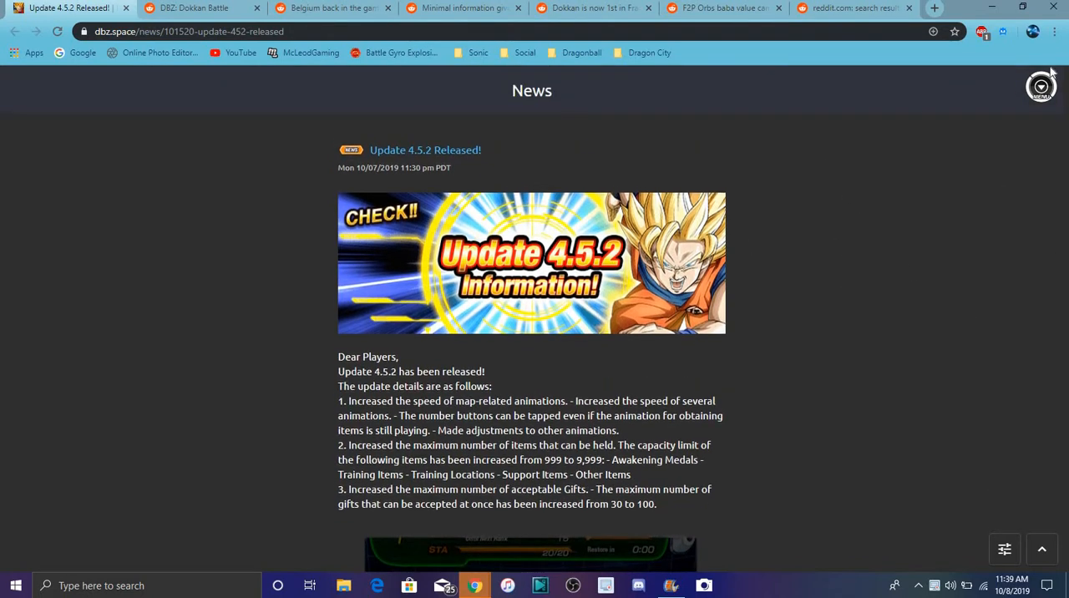
{"action": "scroll", "scroll_direction": "down", "scroll_amount": 3}
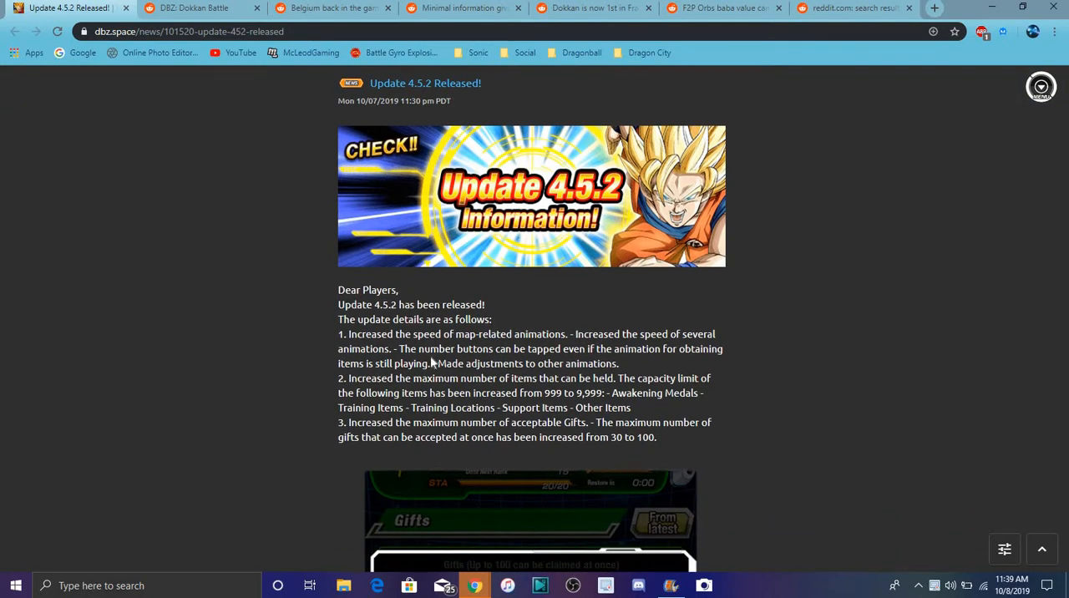
{"action": "mouse_move", "coordinate": [704, 324]}
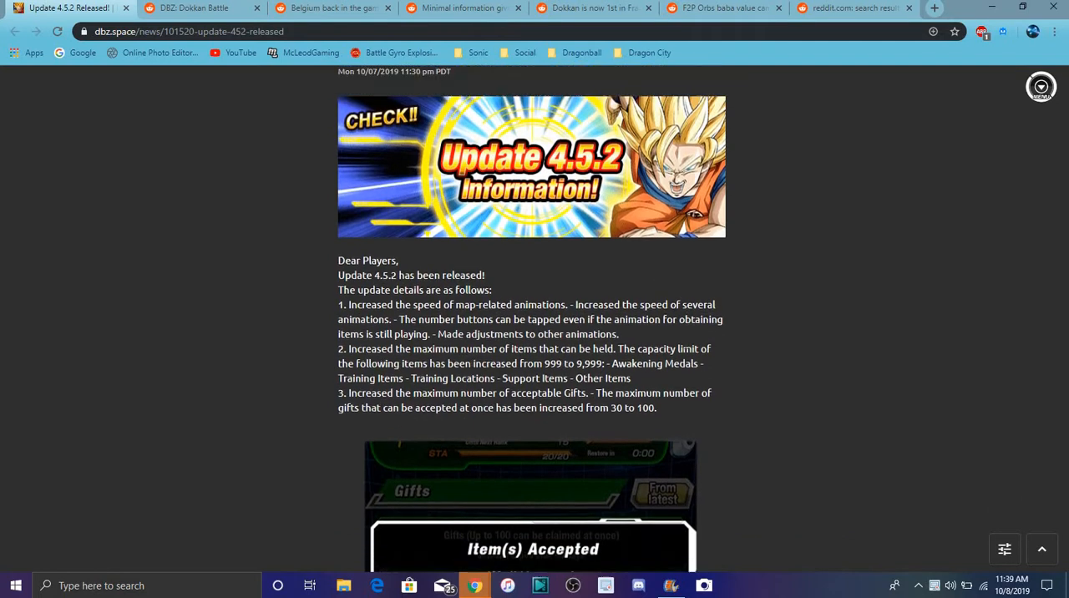
{"action": "scroll", "scroll_direction": "up", "scroll_amount": 3}
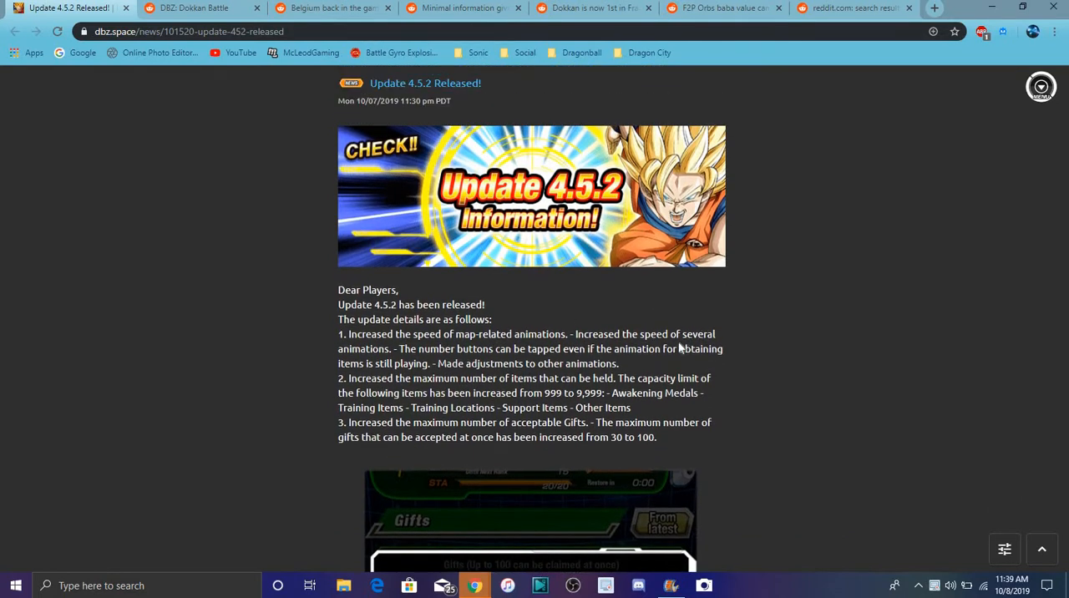
{"action": "mouse_move", "coordinate": [811, 329]}
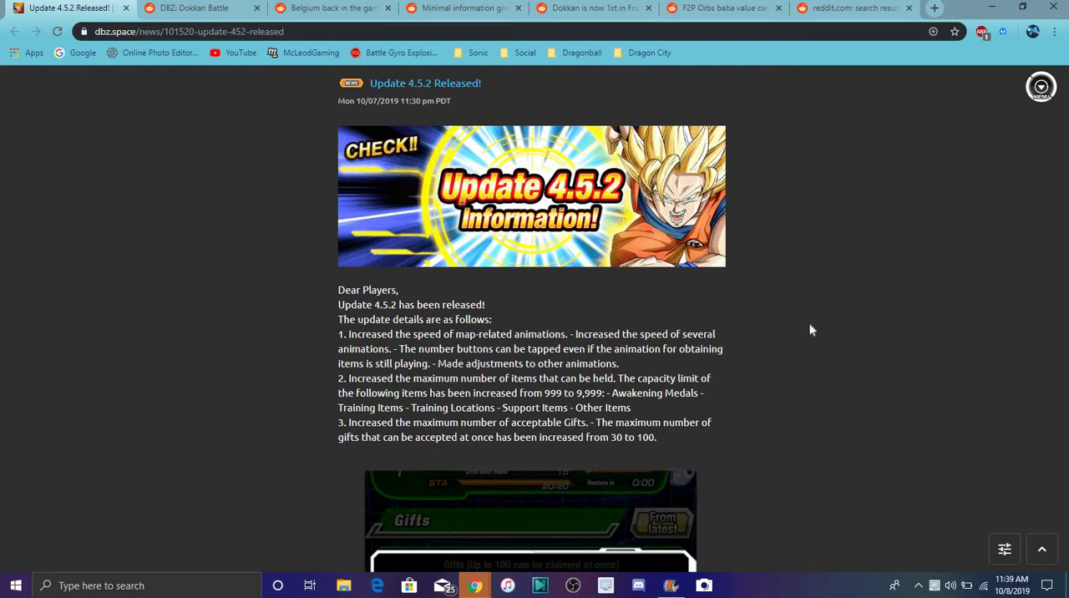
{"action": "mouse_move", "coordinate": [798, 288]}
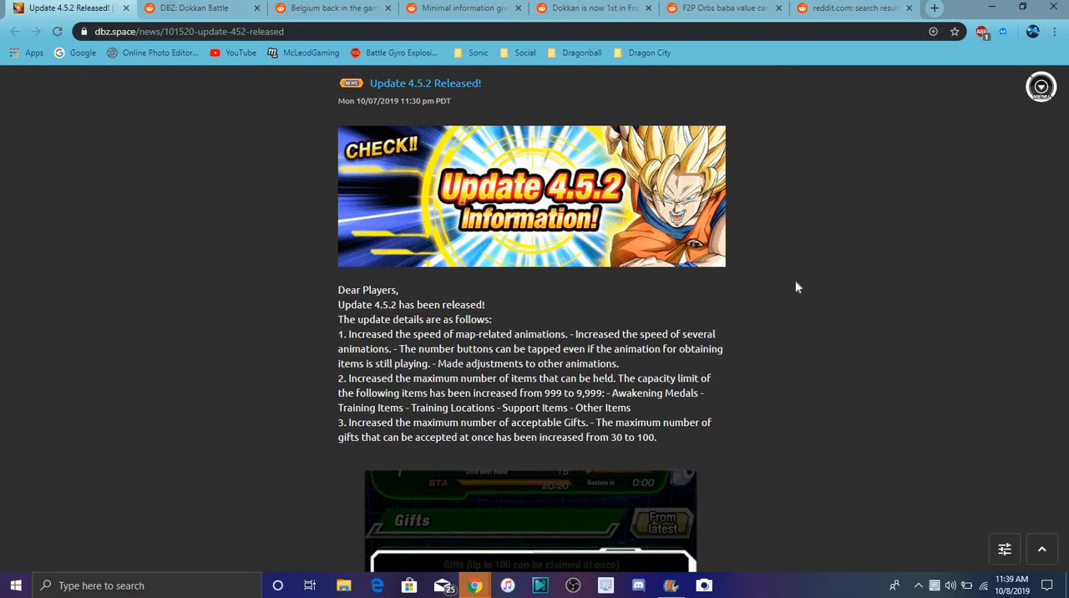
{"action": "mouse_move", "coordinate": [747, 232]}
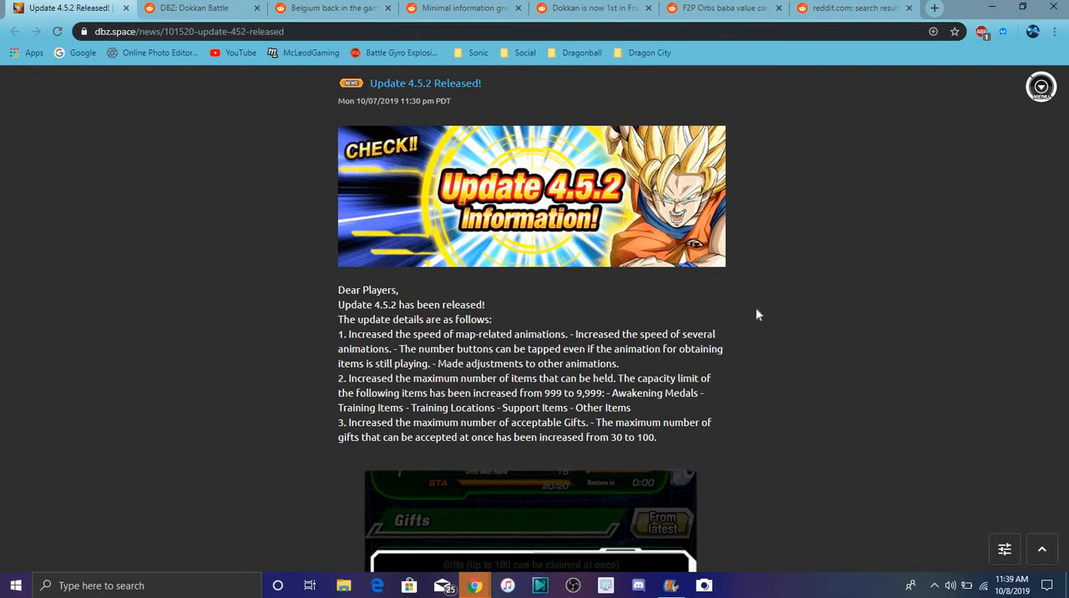
{"action": "mouse_move", "coordinate": [971, 342]}
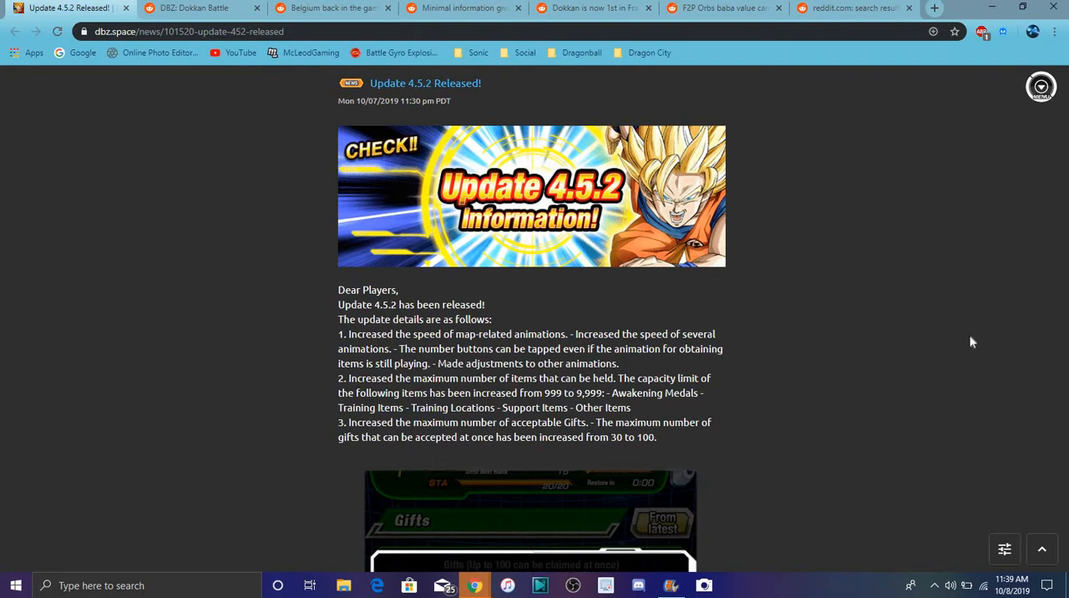
{"action": "mouse_move", "coordinate": [784, 268]}
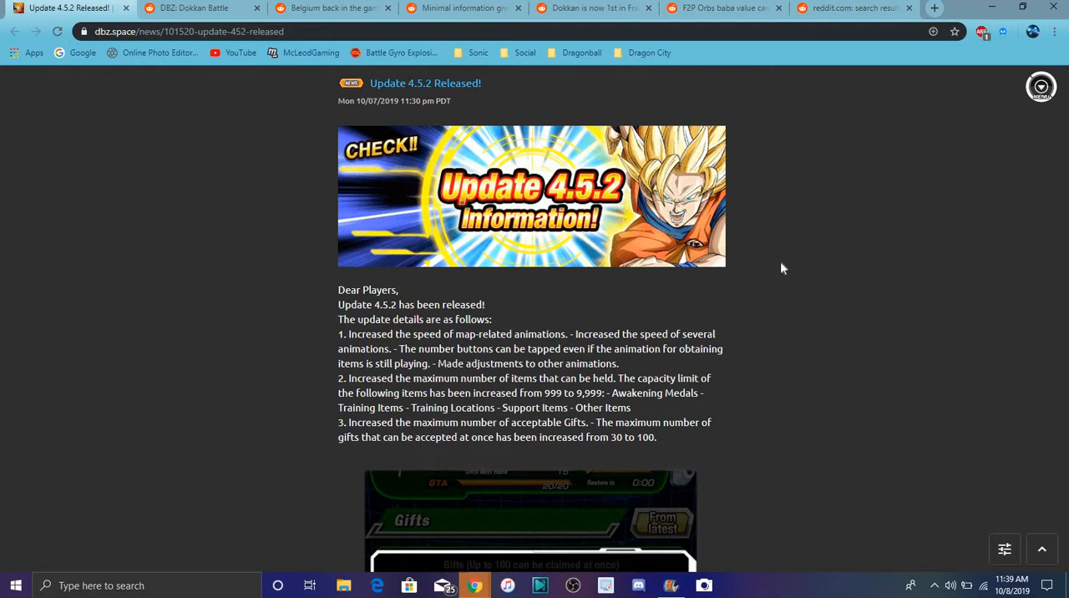
{"action": "mouse_move", "coordinate": [775, 270]}
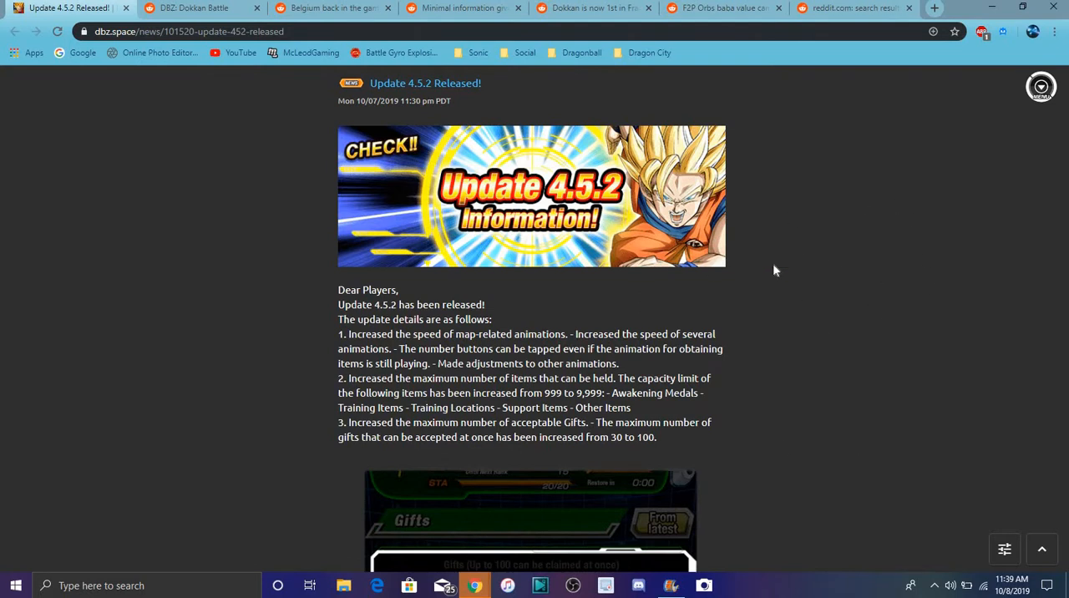
{"action": "mouse_move", "coordinate": [857, 269]}
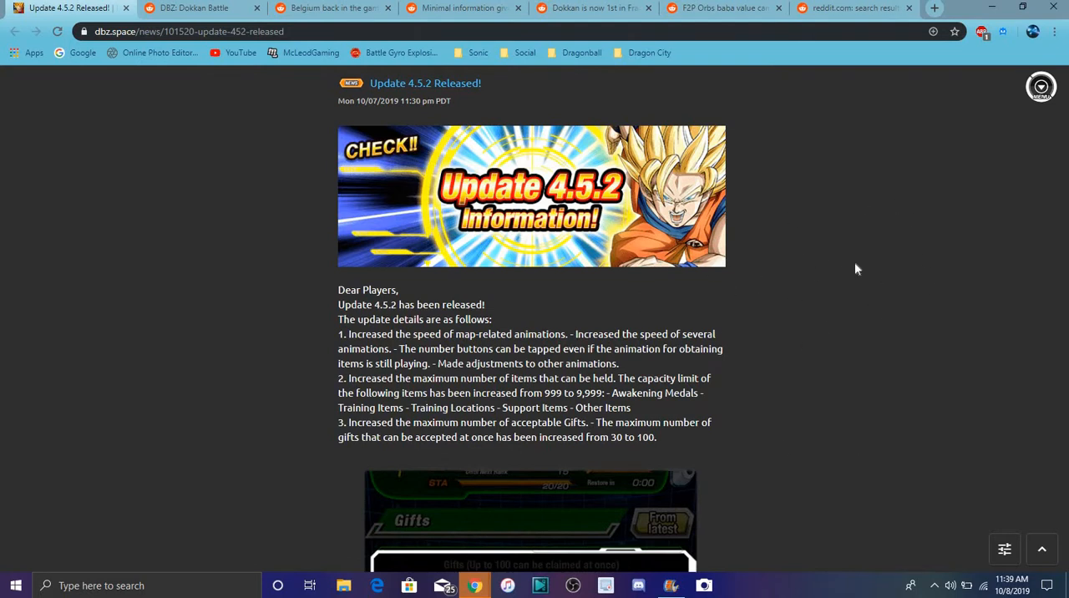
{"action": "mouse_move", "coordinate": [901, 279]}
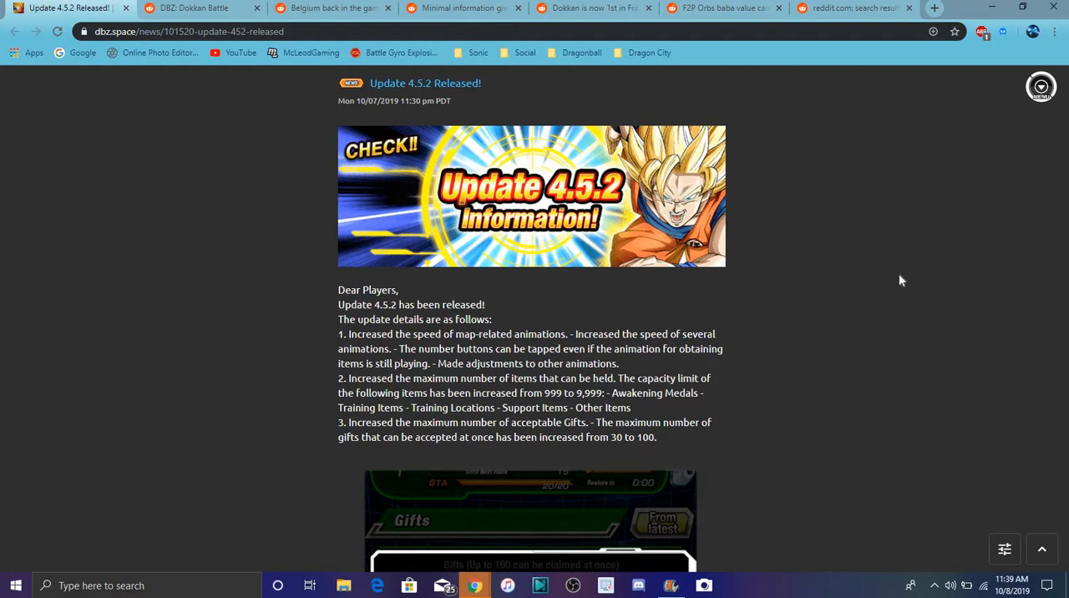
{"action": "mouse_move", "coordinate": [834, 320]}
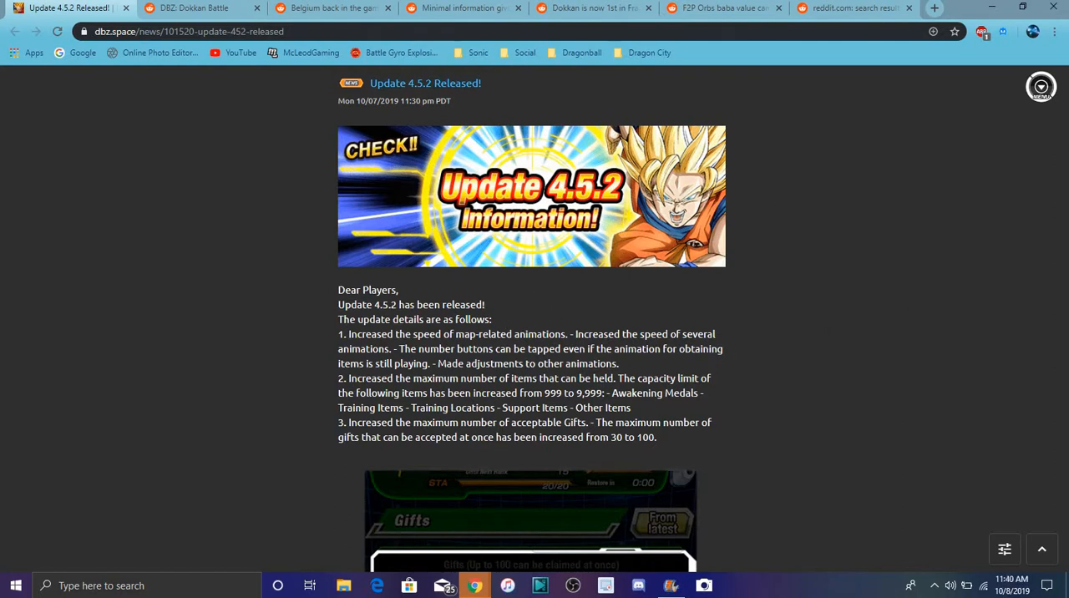
{"action": "mouse_move", "coordinate": [882, 247]}
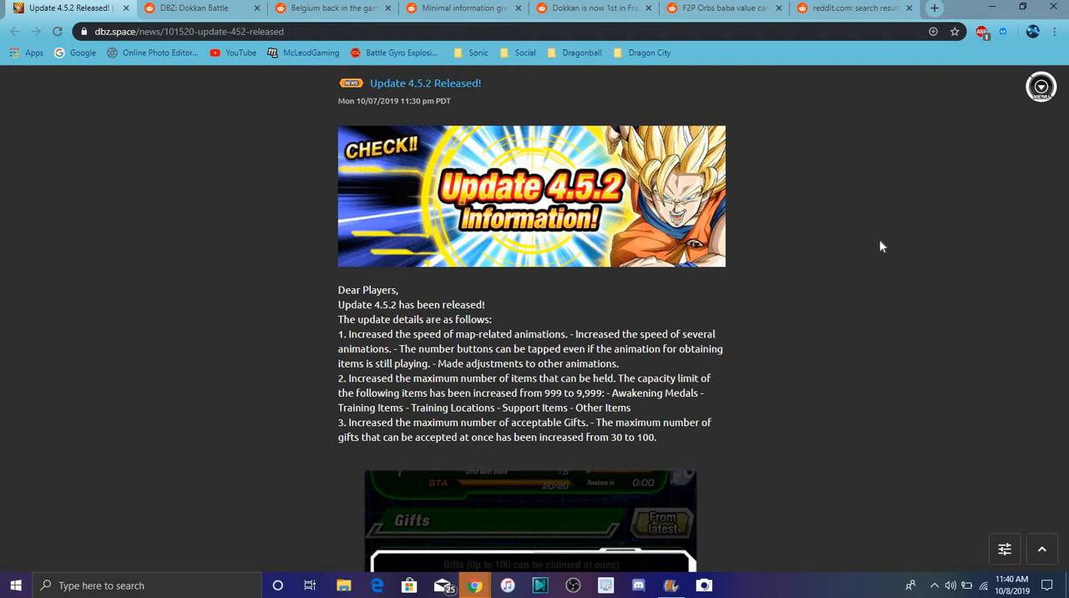
{"action": "mouse_move", "coordinate": [838, 230]}
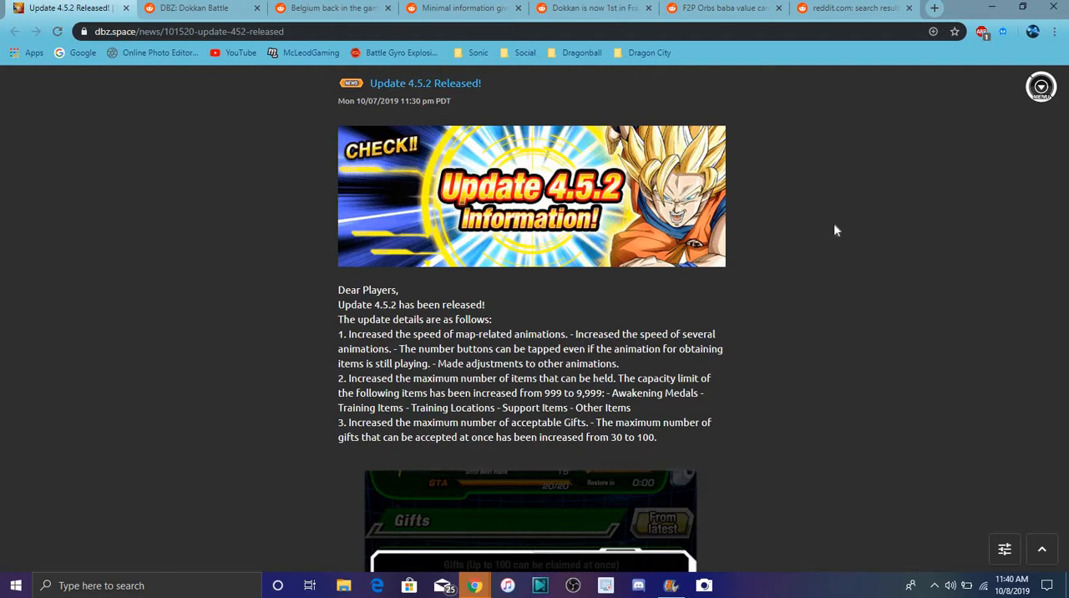
{"action": "mouse_move", "coordinate": [882, 265]}
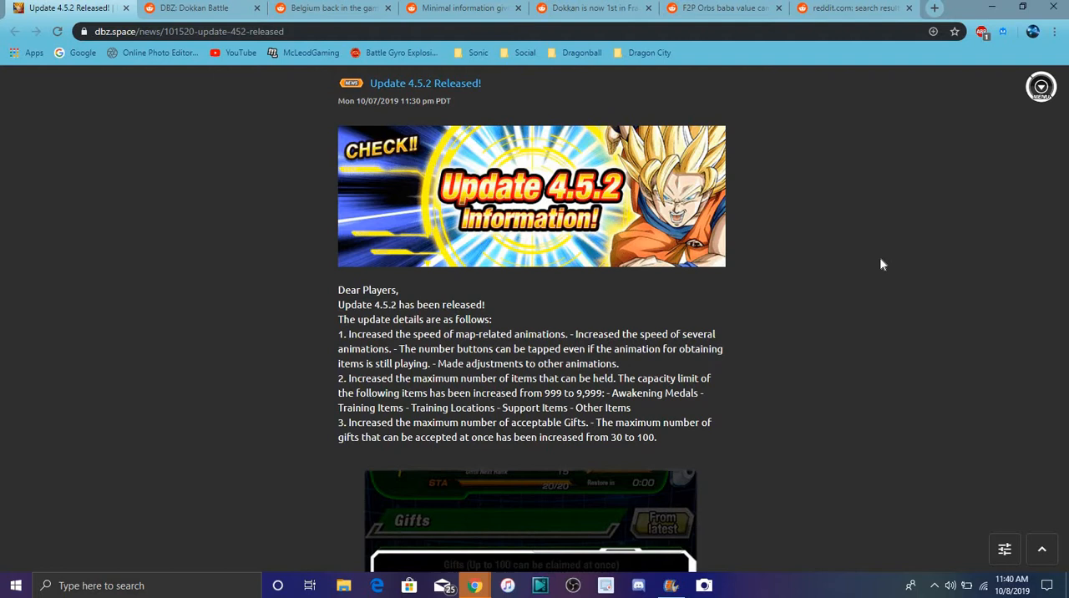
{"action": "mouse_move", "coordinate": [904, 266]}
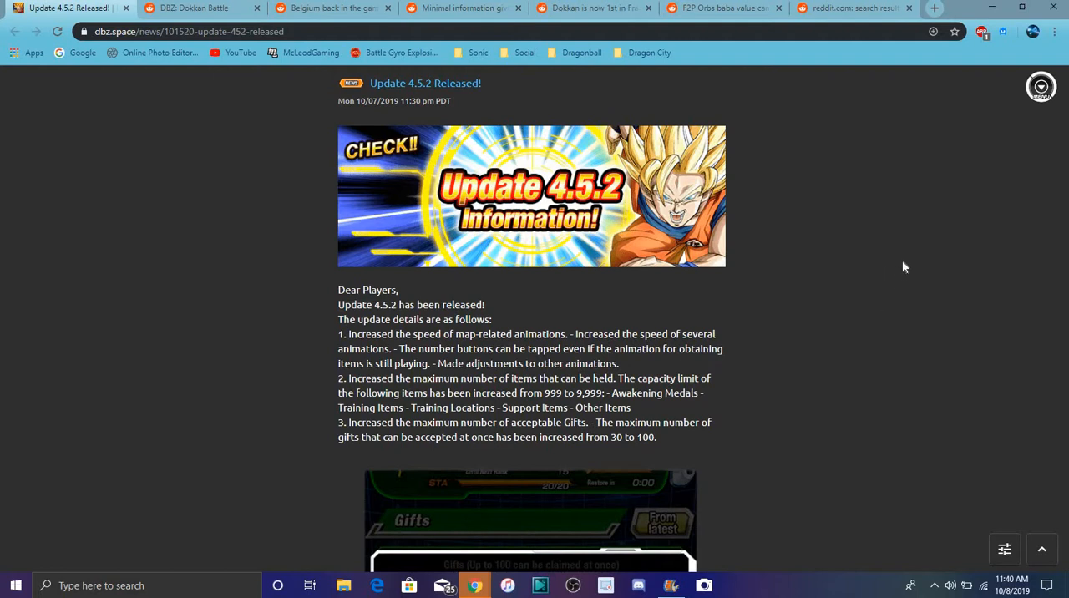
{"action": "mouse_move", "coordinate": [899, 276]}
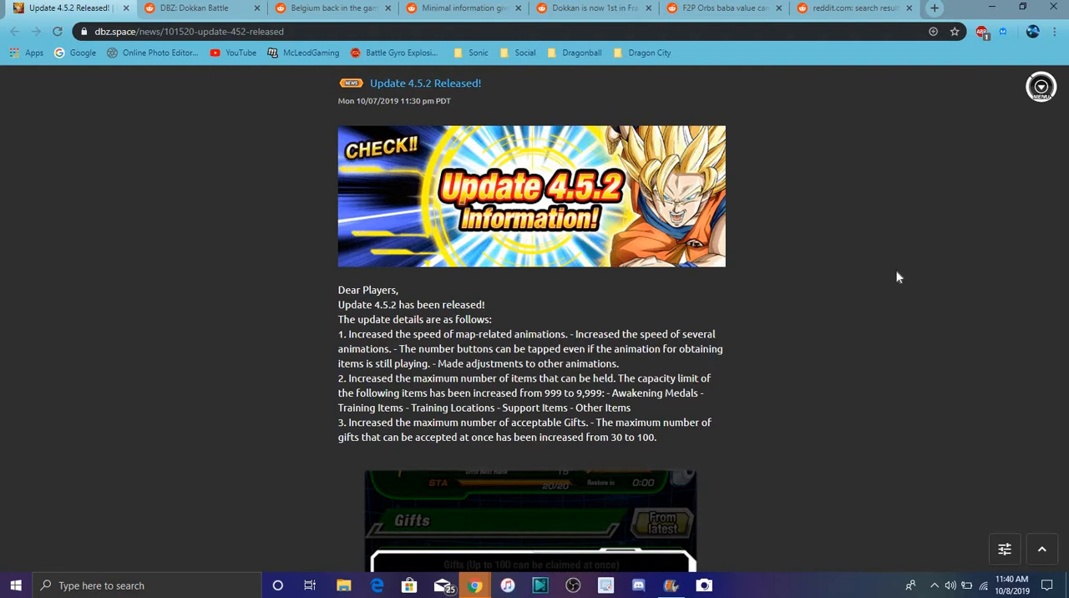
{"action": "mouse_move", "coordinate": [988, 307]}
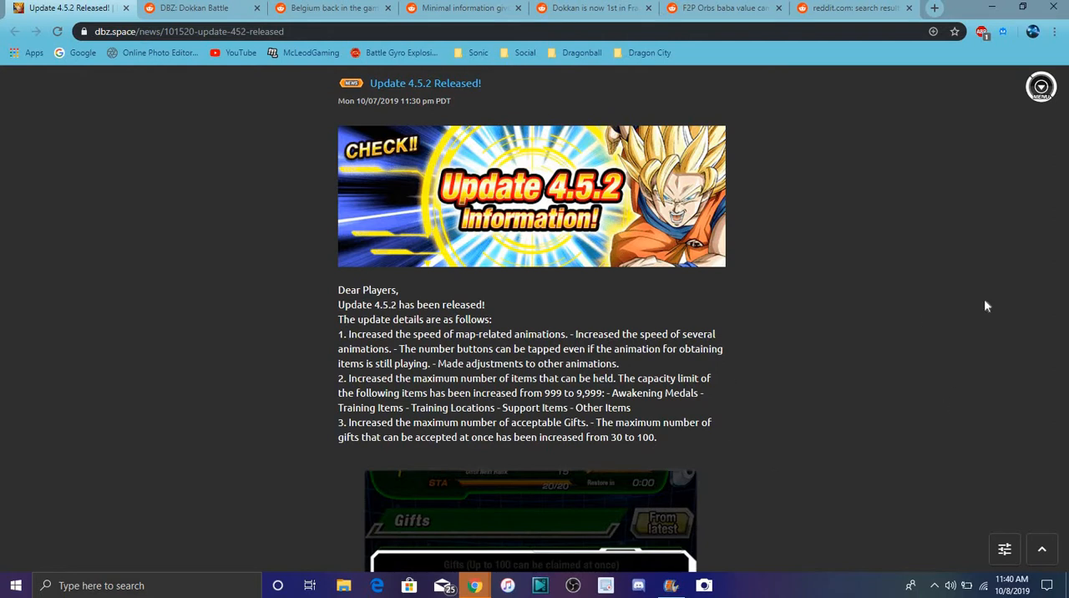
{"action": "mouse_move", "coordinate": [978, 315]}
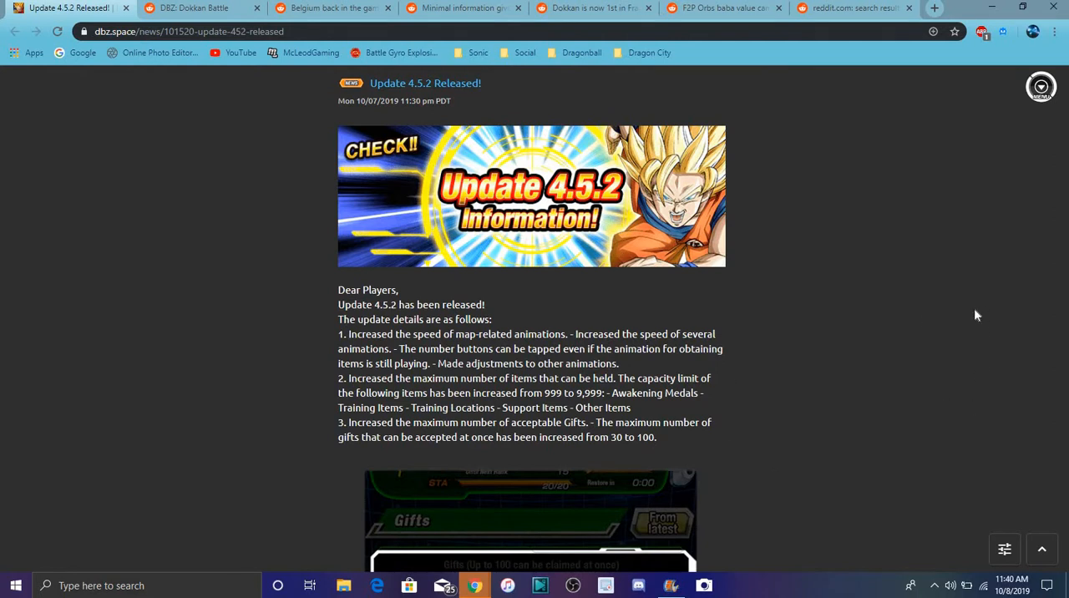
{"action": "mouse_move", "coordinate": [915, 292]}
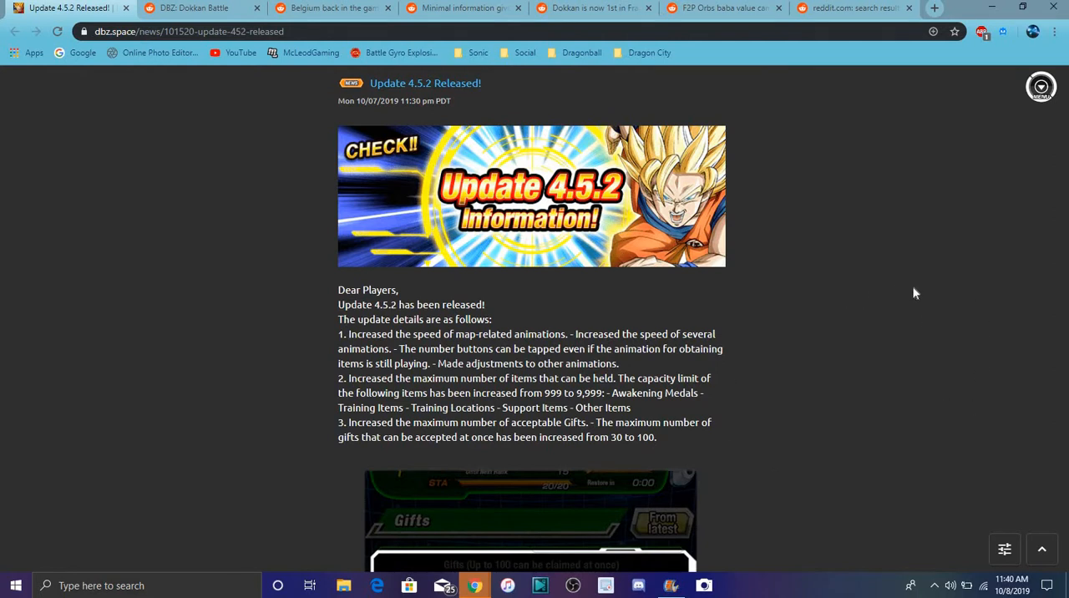
{"action": "mouse_move", "coordinate": [788, 244]}
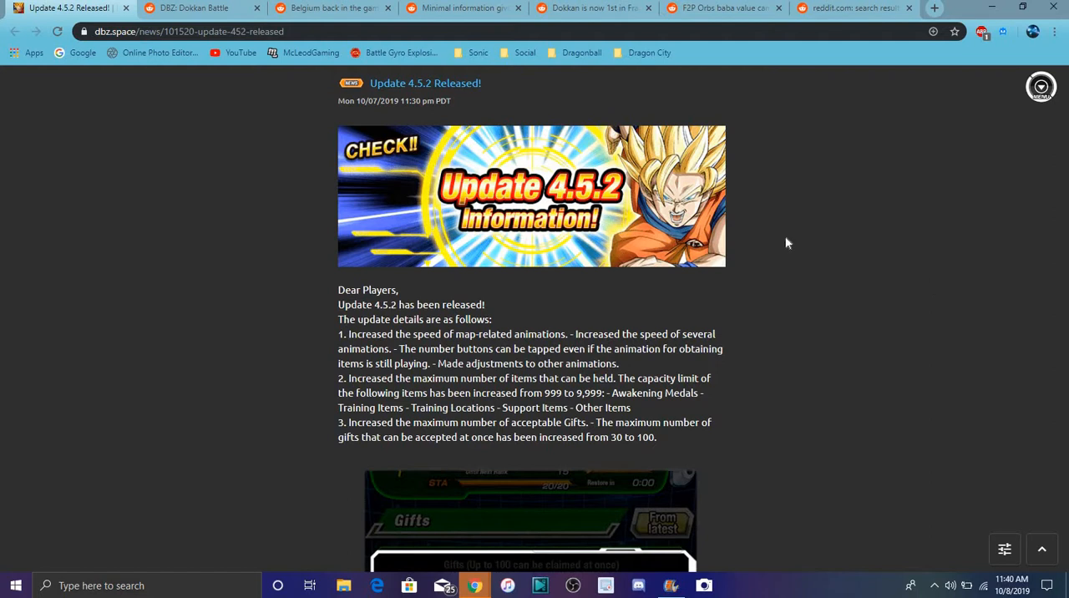
{"action": "mouse_move", "coordinate": [877, 274]}
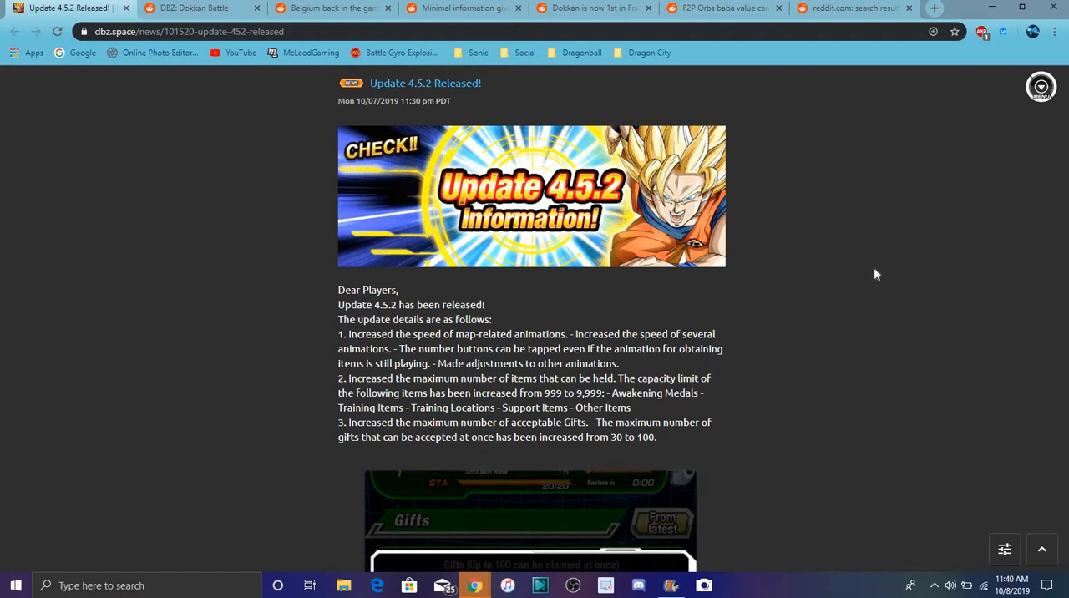
{"action": "scroll", "scroll_direction": "down", "scroll_amount": 3}
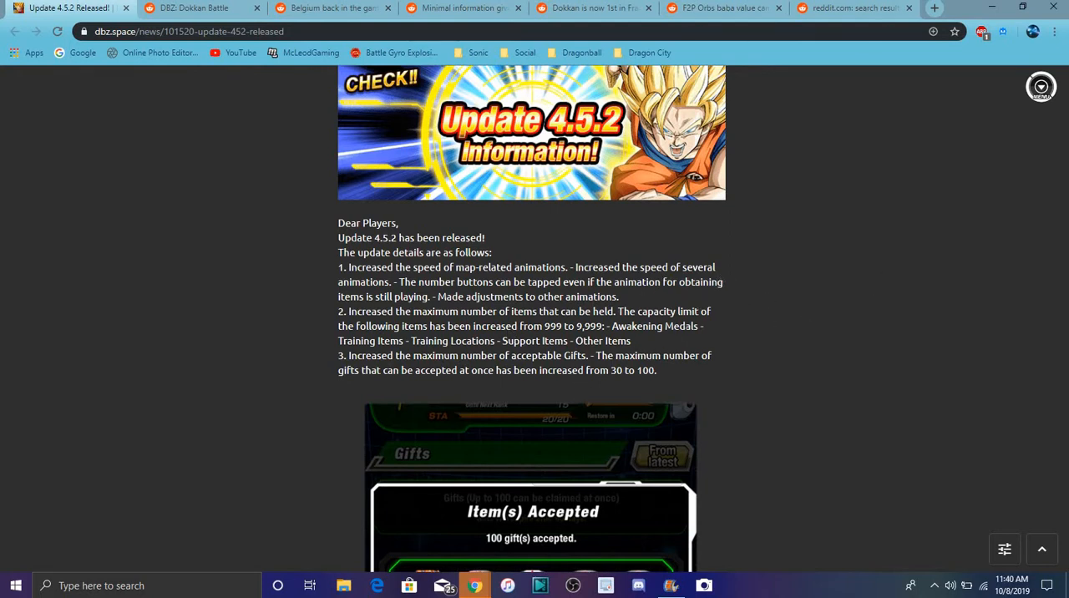
{"action": "mouse_move", "coordinate": [589, 394]}
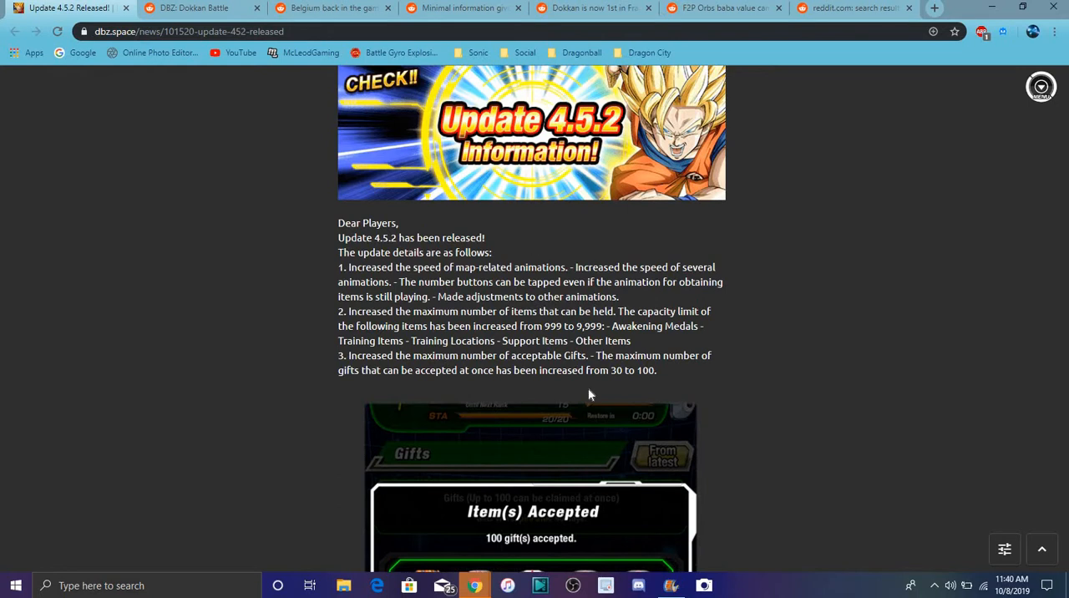
{"action": "mouse_move", "coordinate": [698, 339]}
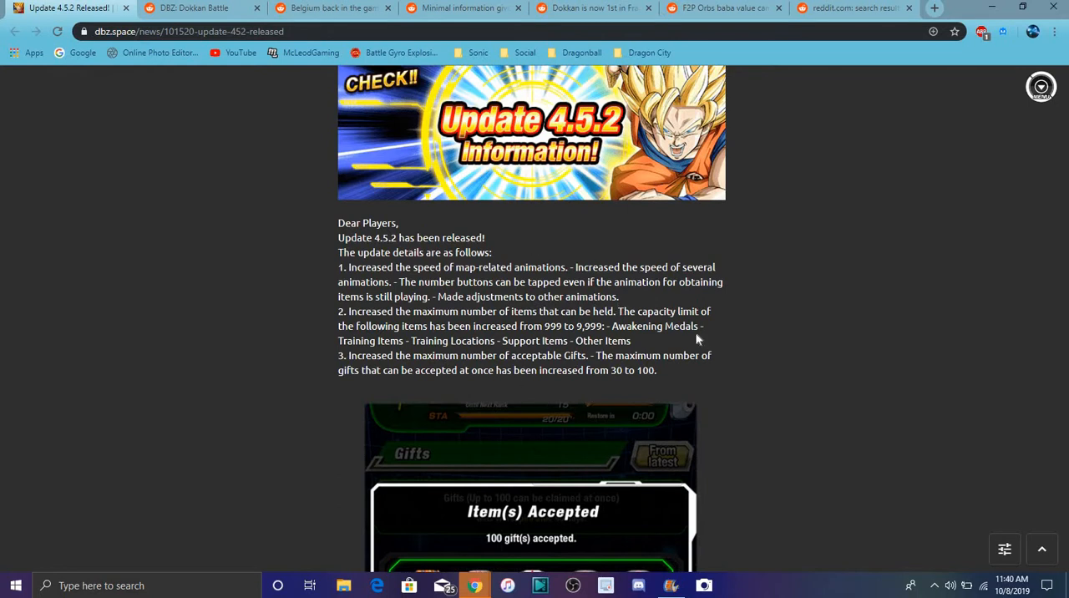
{"action": "mouse_move", "coordinate": [698, 338]}
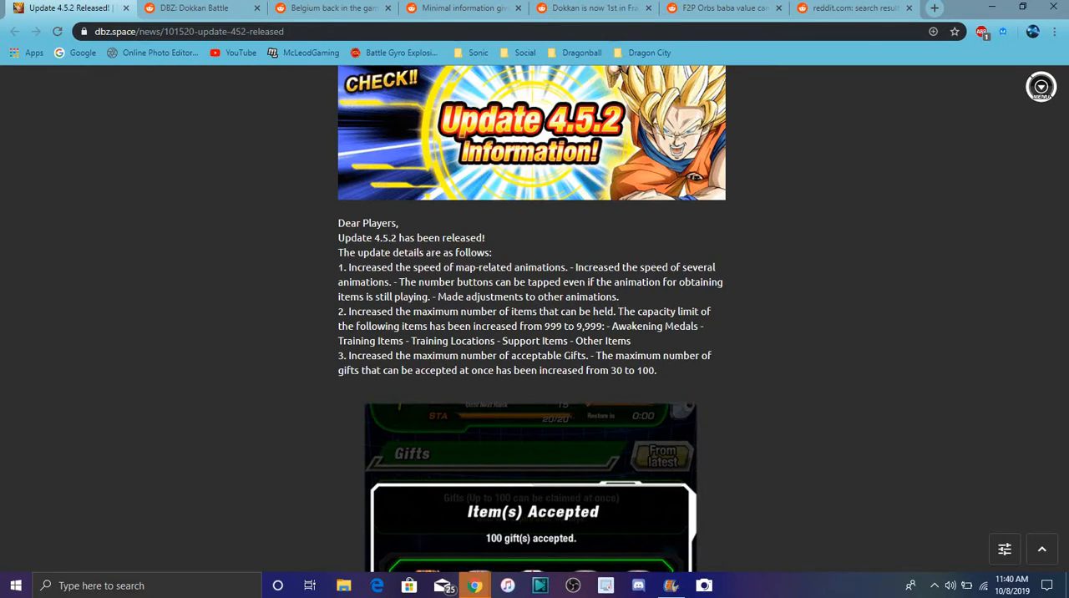
{"action": "mouse_move", "coordinate": [700, 232]}
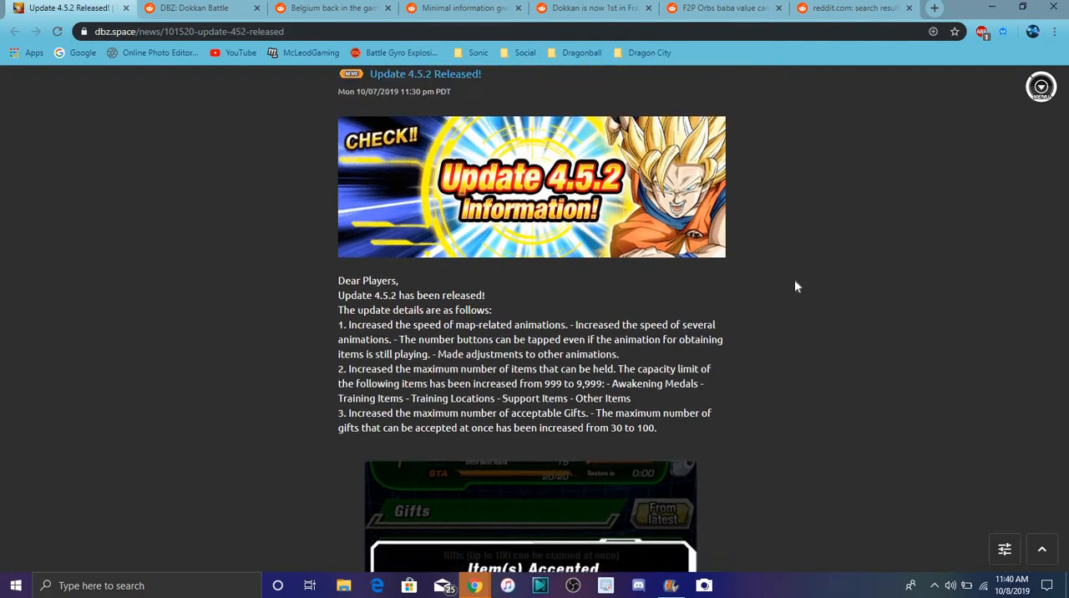
{"action": "scroll", "scroll_direction": "down", "scroll_amount": 3}
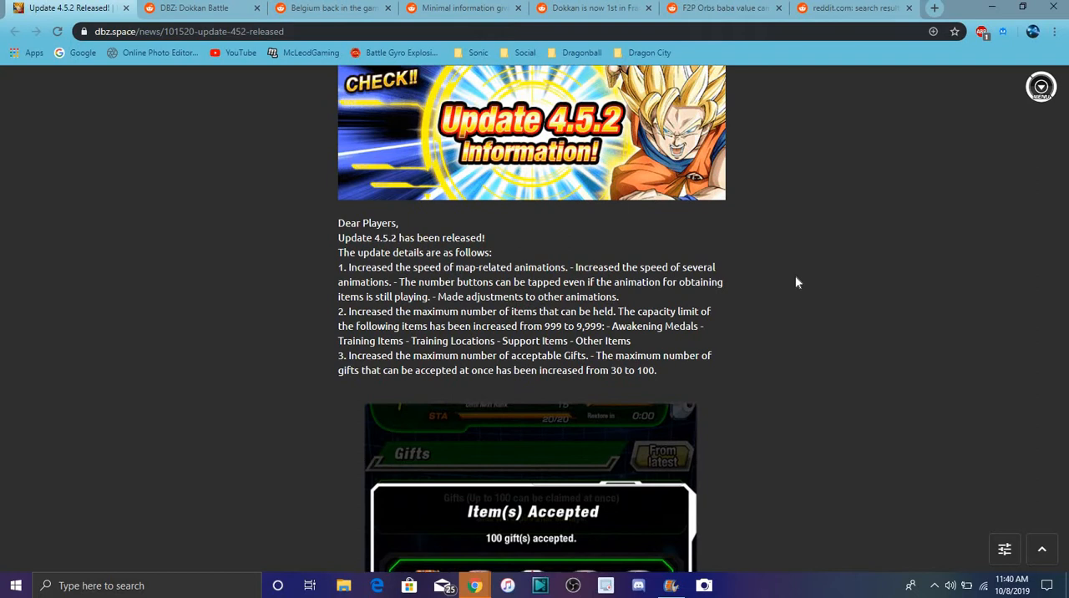
{"action": "mouse_move", "coordinate": [811, 246]}
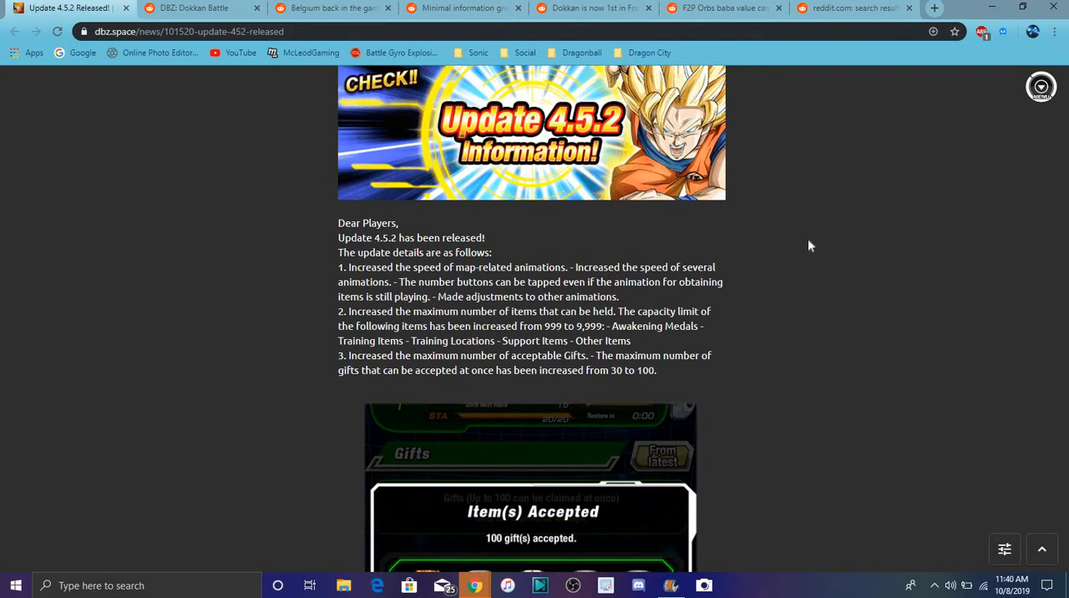
{"action": "mouse_move", "coordinate": [835, 308]}
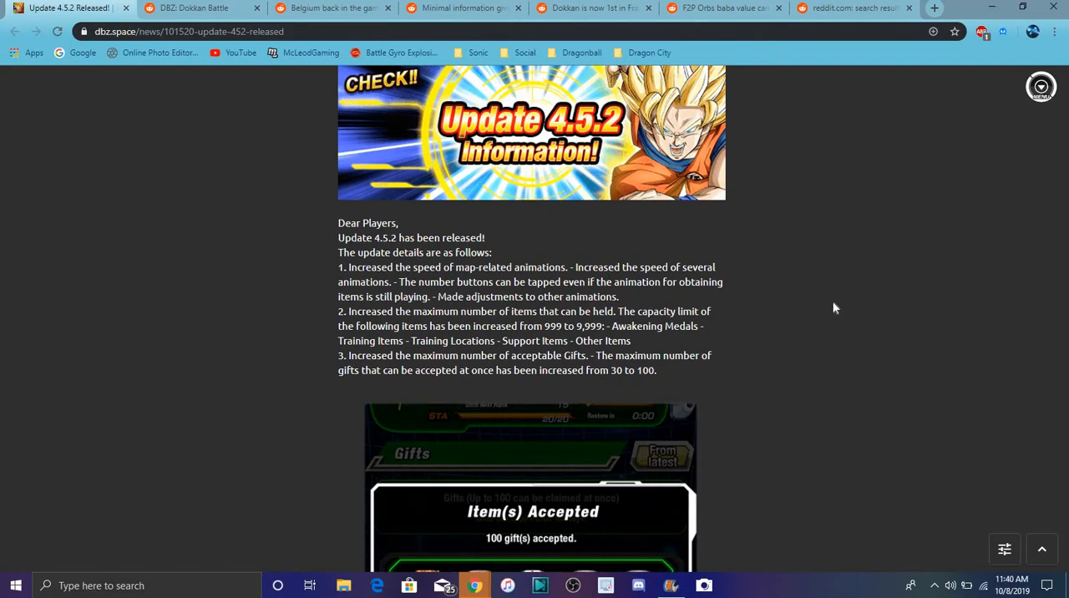
{"action": "scroll", "scroll_direction": "down", "scroll_amount": 3}
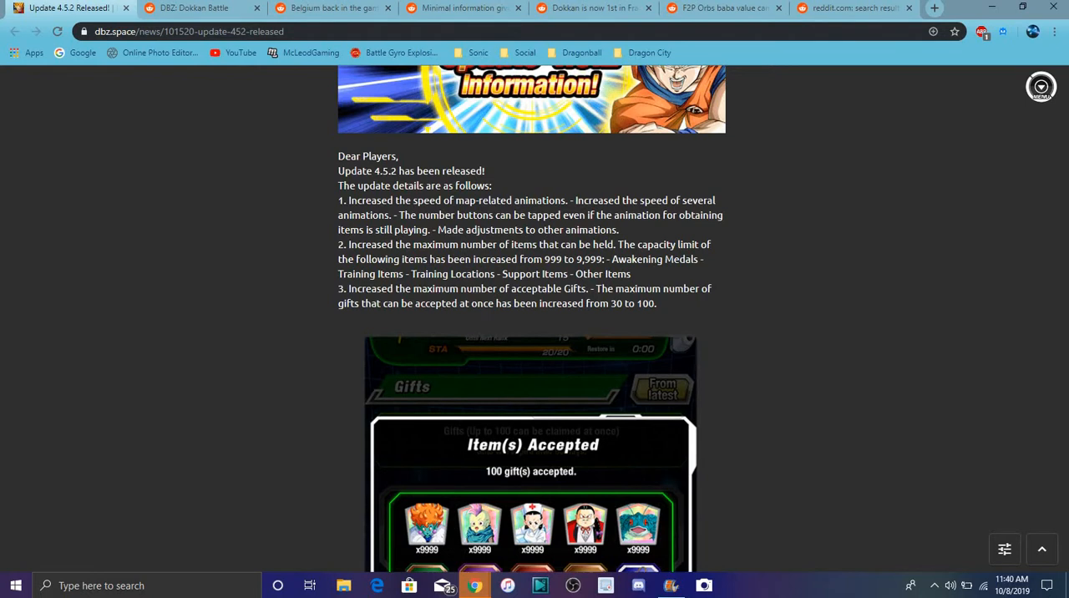
{"action": "mouse_move", "coordinate": [610, 273]}
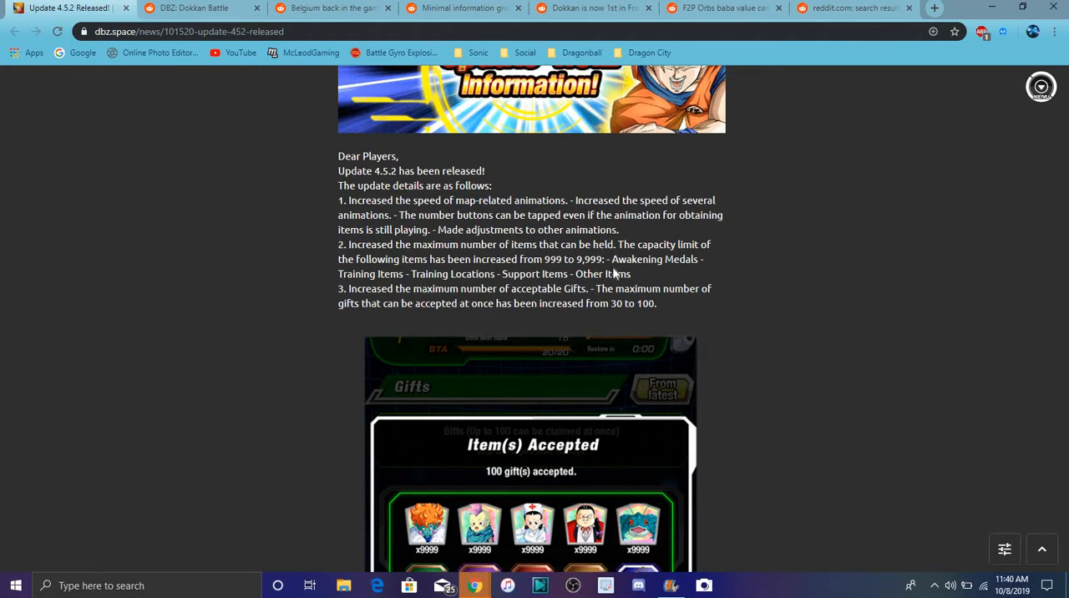
{"action": "mouse_move", "coordinate": [585, 274]}
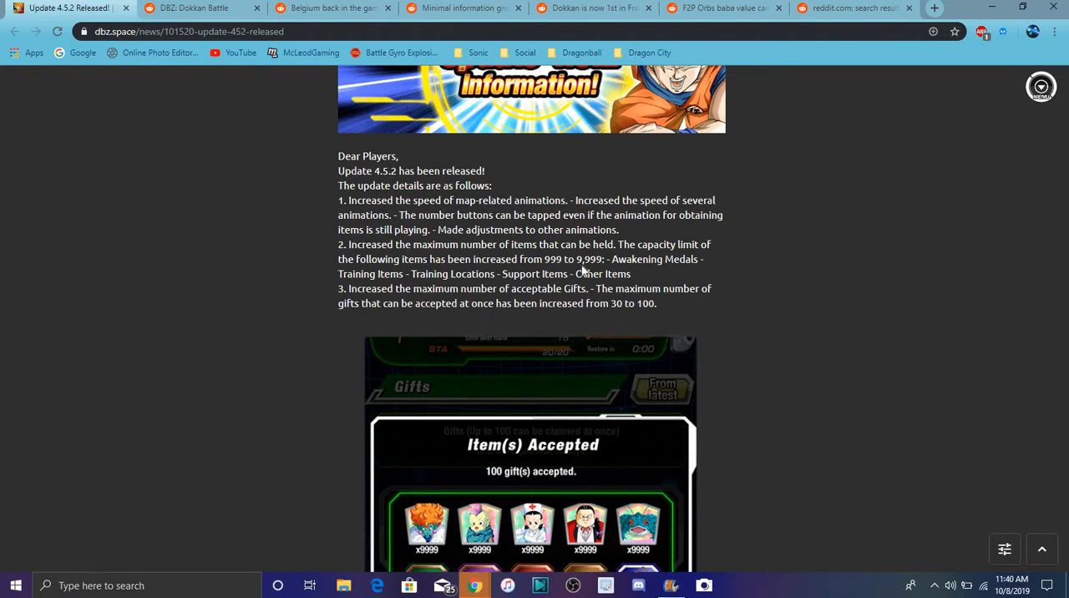
Scroll past point 3 to fully show the Item(s) Accepted screenshot with x9999 items
{"action": "scroll", "scroll_direction": "down", "scroll_amount": 3}
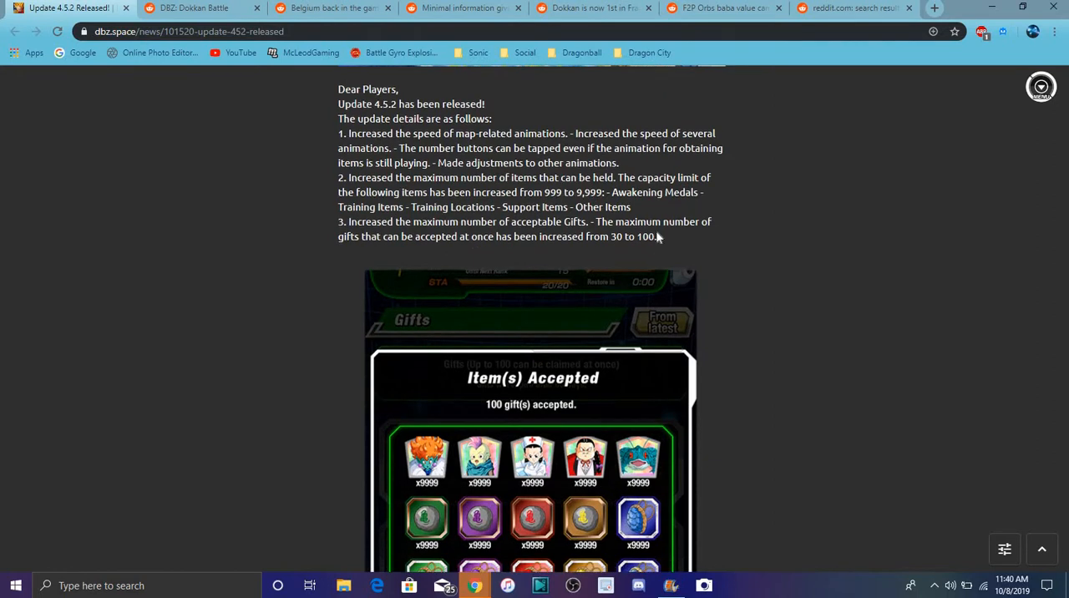
{"action": "scroll", "scroll_direction": "down", "scroll_amount": 3}
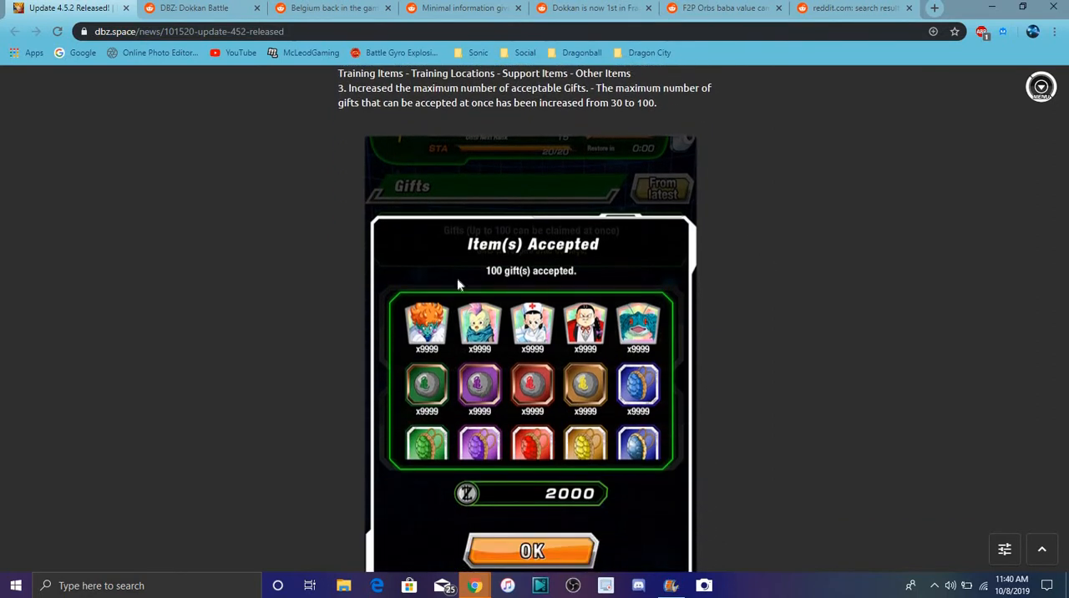
{"action": "scroll", "scroll_direction": "down", "scroll_amount": 3}
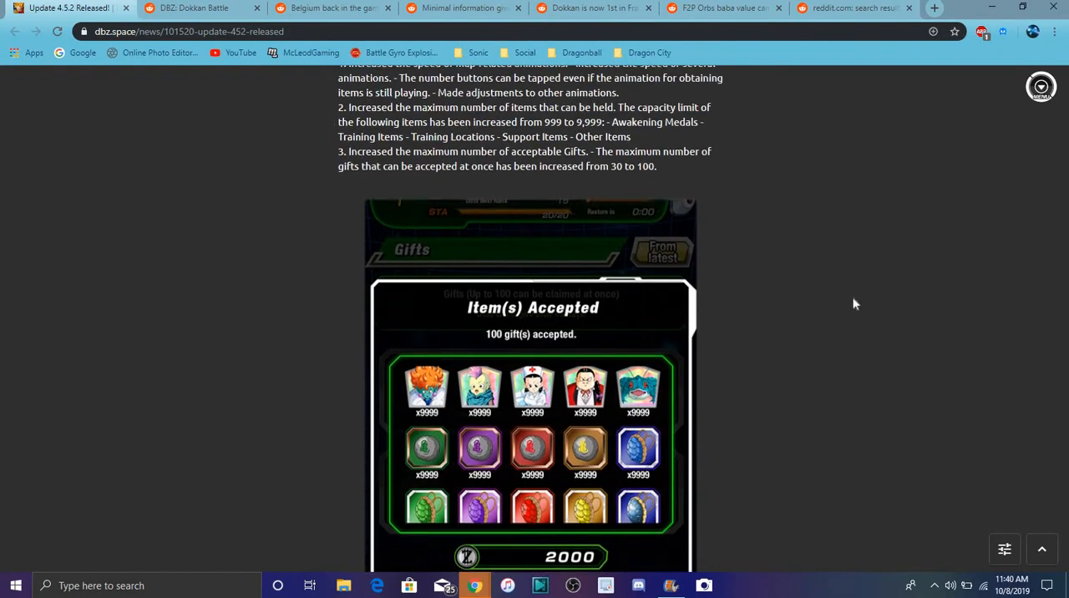
{"action": "scroll", "scroll_direction": "down", "scroll_amount": 3}
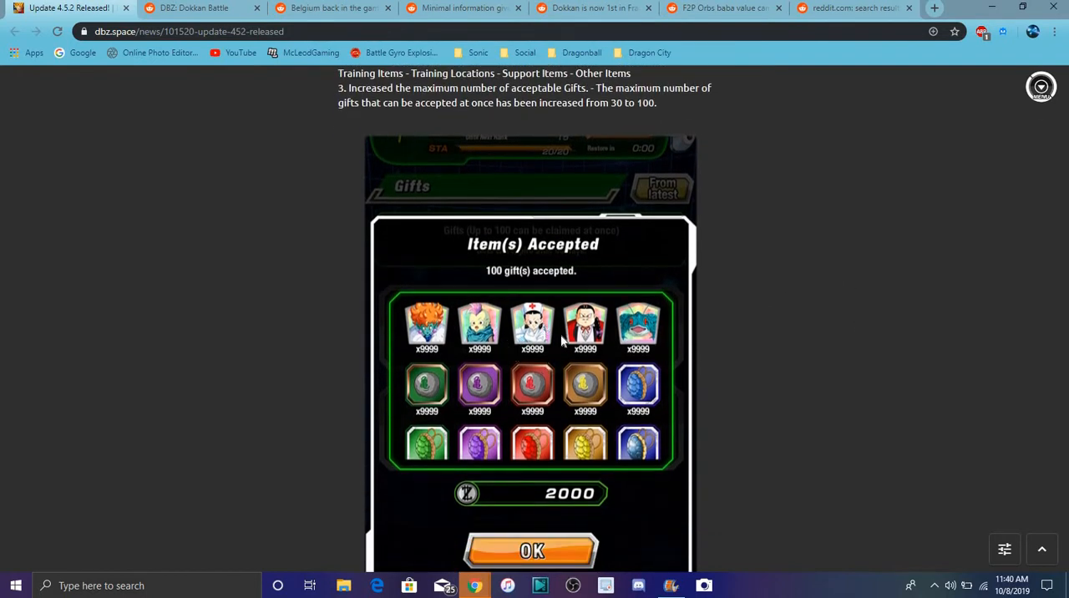
{"action": "mouse_move", "coordinate": [817, 313]}
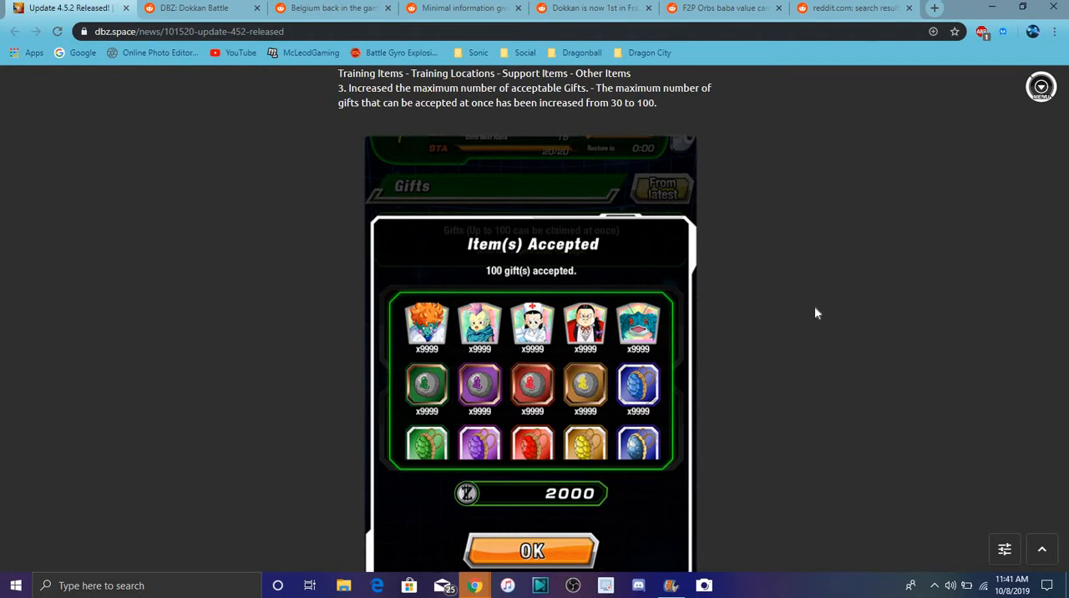
{"action": "scroll", "scroll_direction": "down", "scroll_amount": 3}
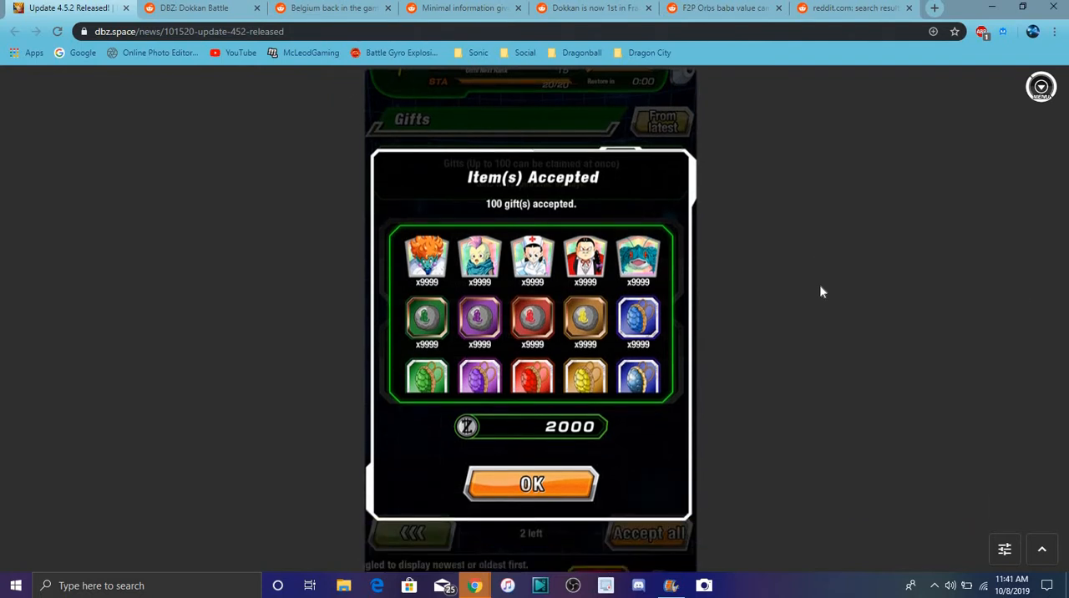
{"action": "scroll", "scroll_direction": "down", "scroll_amount": 3}
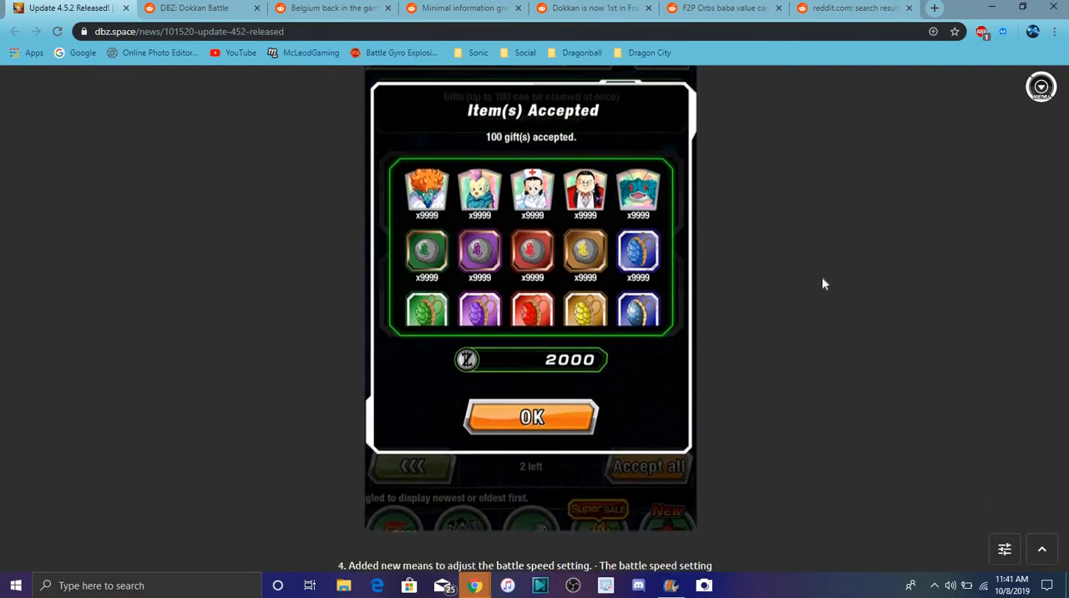
Scroll through points 4–6 on battle speed, Trade Pts and bug fixes, then back to the options screenshot
{"action": "scroll", "scroll_direction": "down", "scroll_amount": 3}
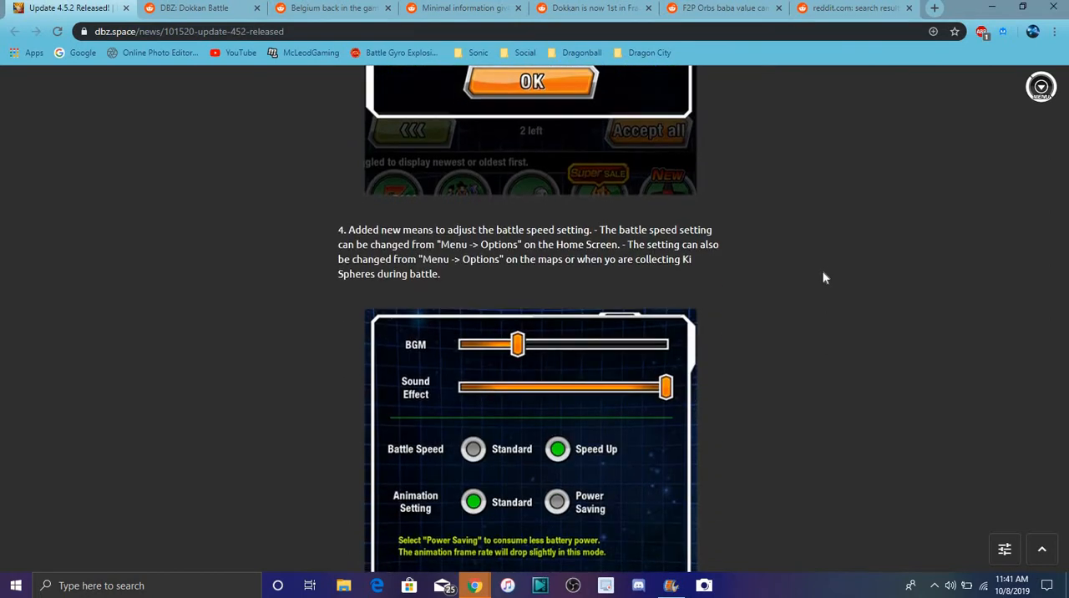
{"action": "scroll", "scroll_direction": "down", "scroll_amount": 3}
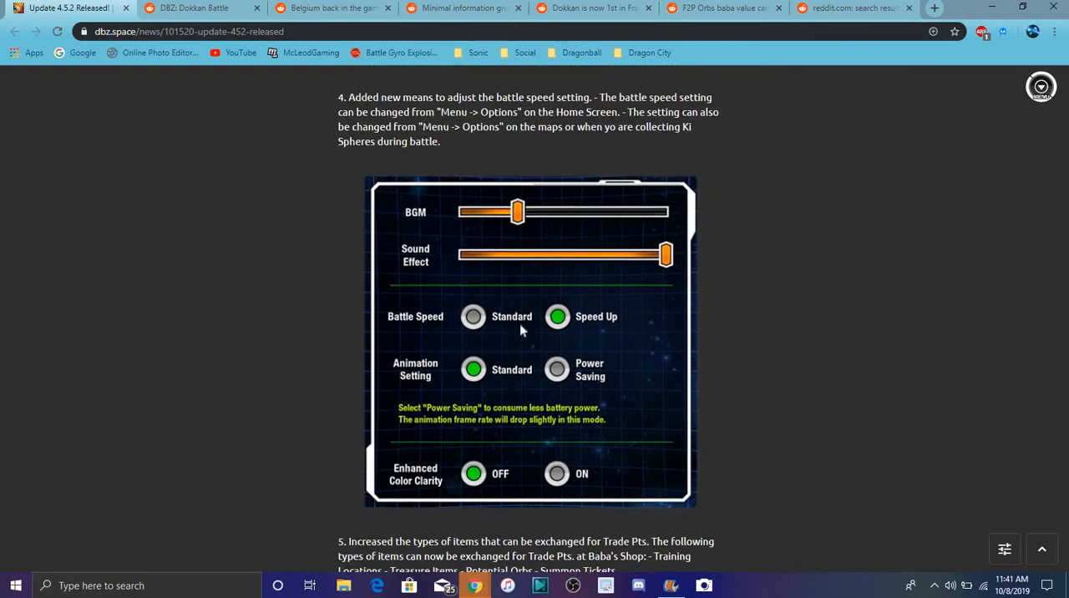
{"action": "mouse_move", "coordinate": [472, 291]}
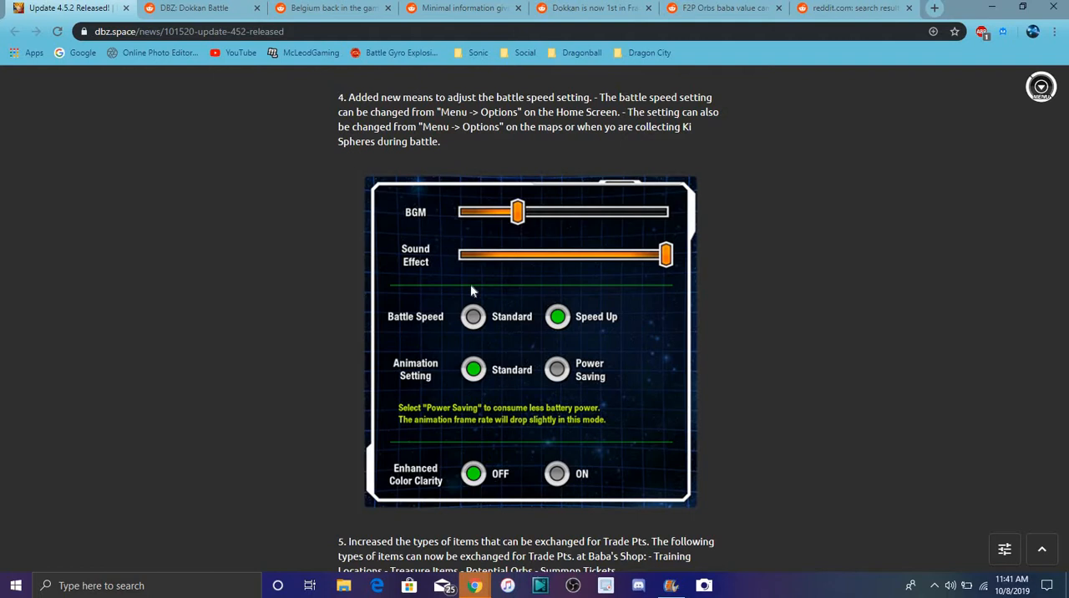
{"action": "mouse_move", "coordinate": [624, 273]}
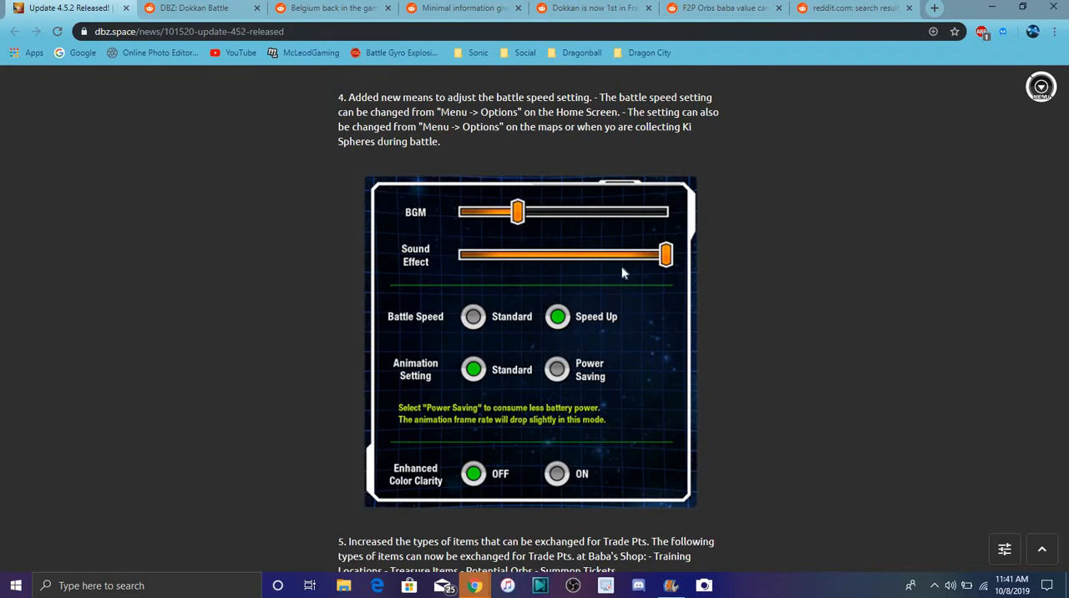
{"action": "mouse_move", "coordinate": [683, 293]}
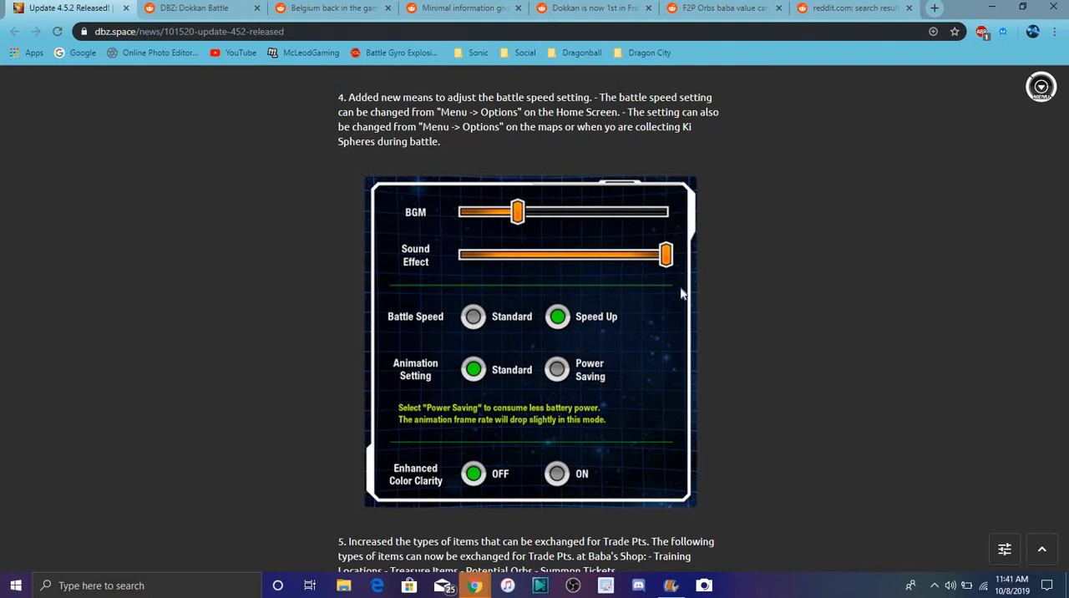
{"action": "mouse_move", "coordinate": [859, 313]}
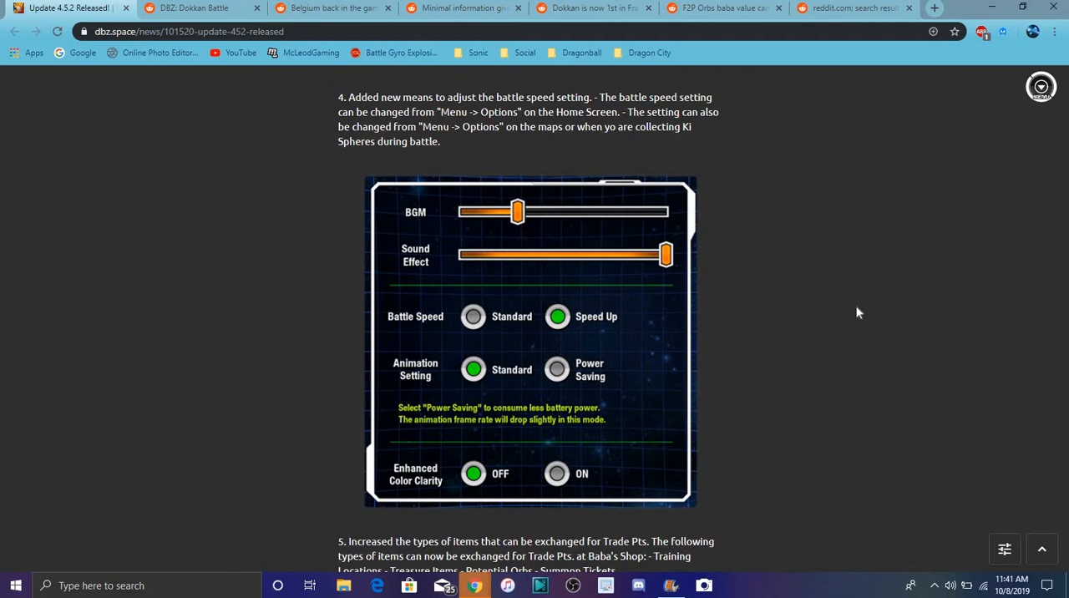
{"action": "scroll", "scroll_direction": "down", "scroll_amount": 3}
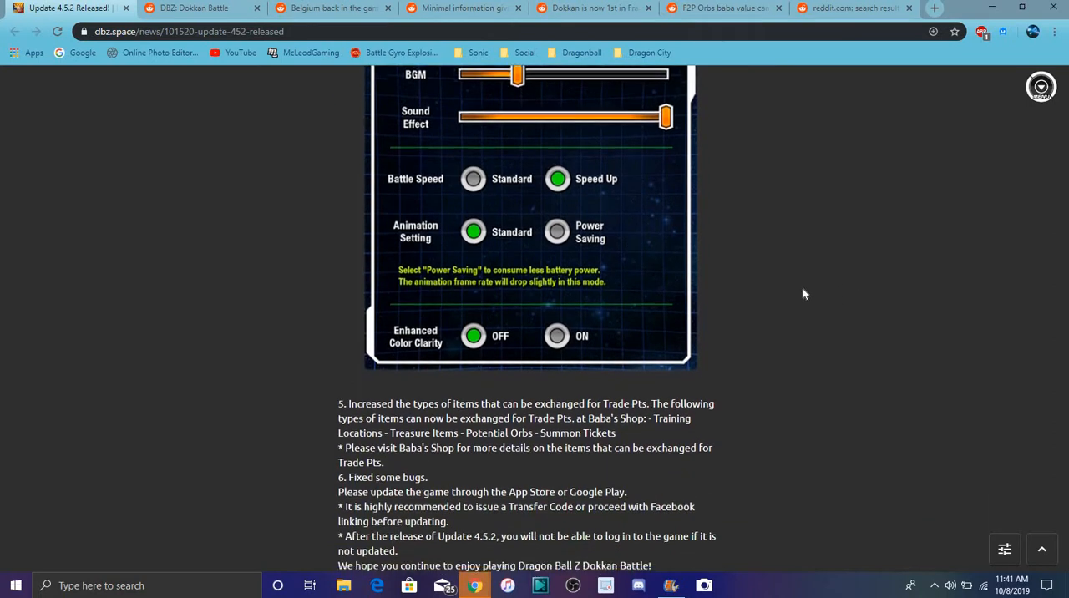
{"action": "scroll", "scroll_direction": "down", "scroll_amount": 3}
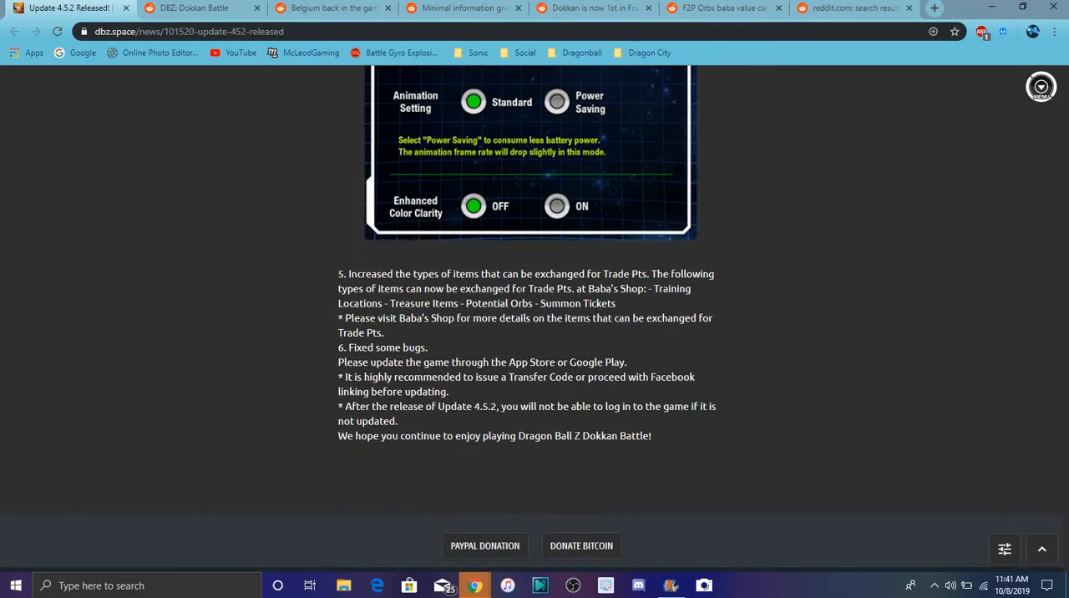
{"action": "scroll", "scroll_direction": "up", "scroll_amount": 3}
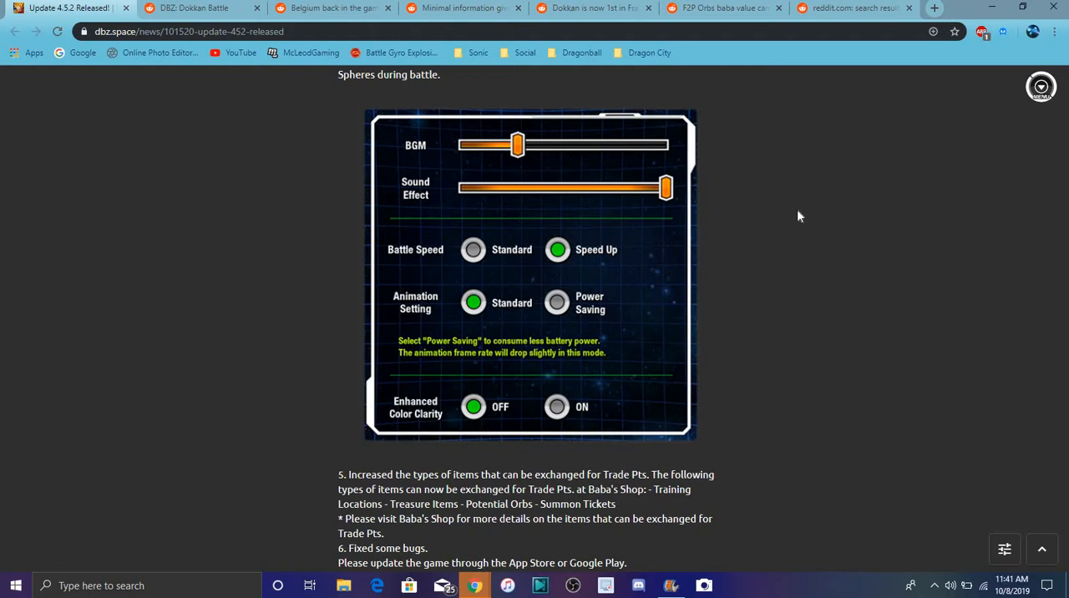
{"action": "mouse_move", "coordinate": [486, 76]}
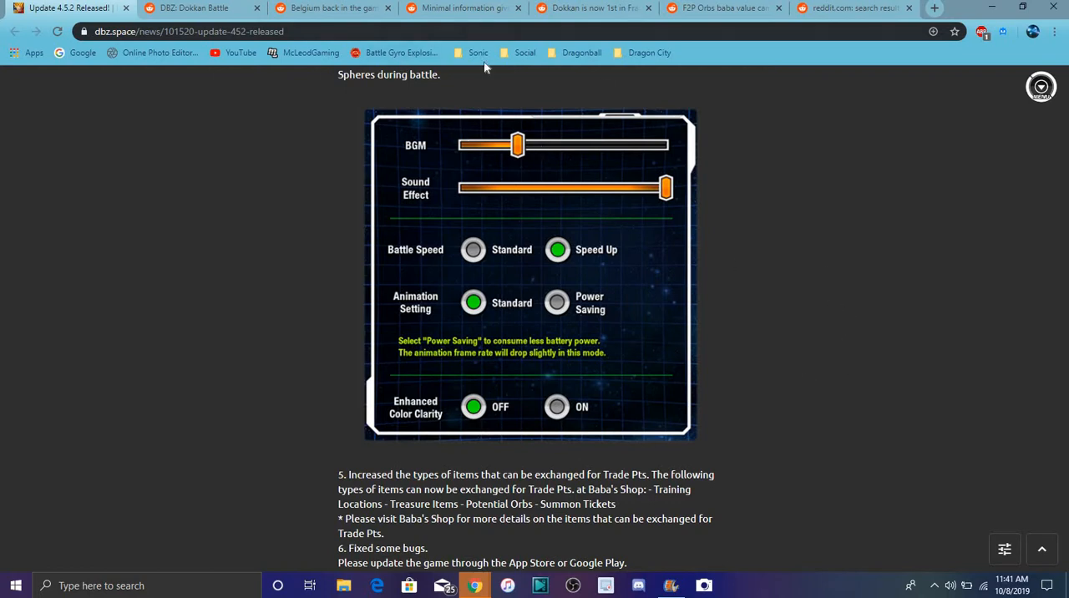
{"action": "mouse_move", "coordinate": [744, 20]}
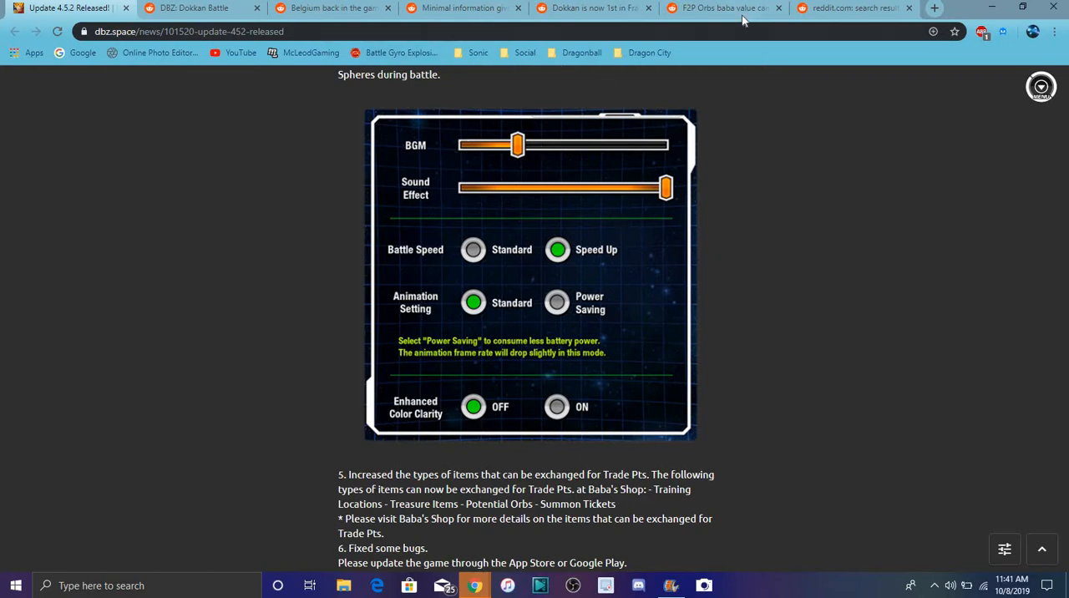
Switch to the Reddit 'F2P Orbs baba value' post showing the Potential Orb trade screen
{"action": "left_click", "coordinate": [718, 8]}
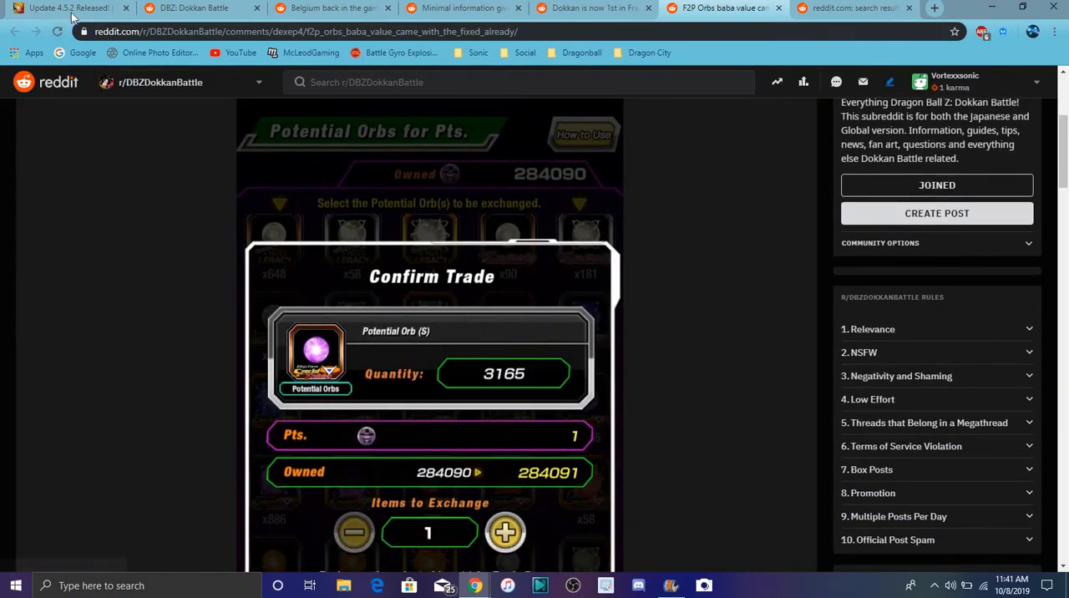
{"action": "mouse_move", "coordinate": [622, 200]}
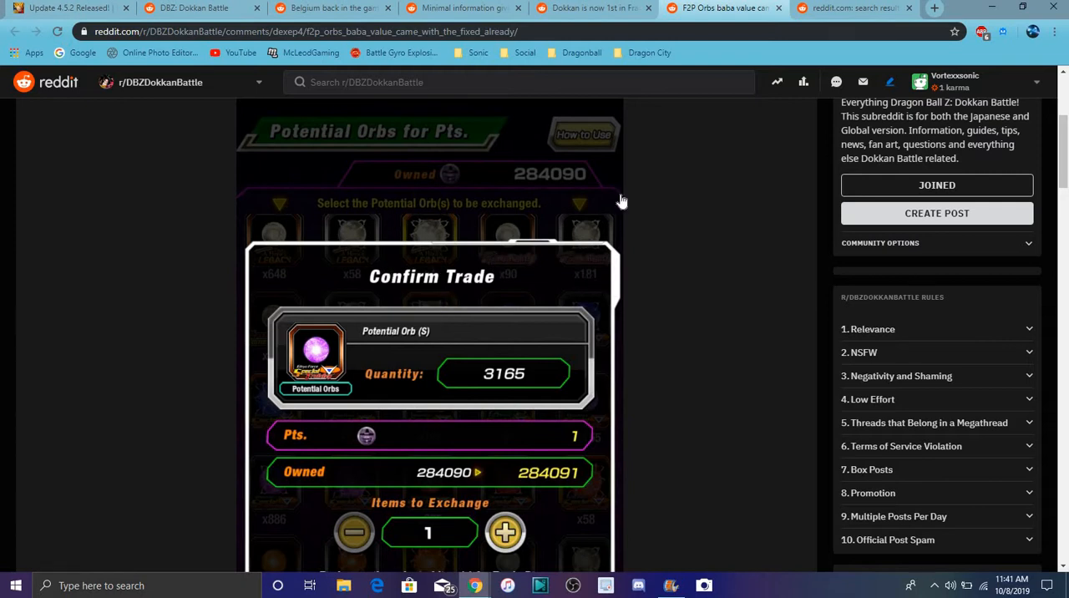
{"action": "mouse_move", "coordinate": [713, 226]}
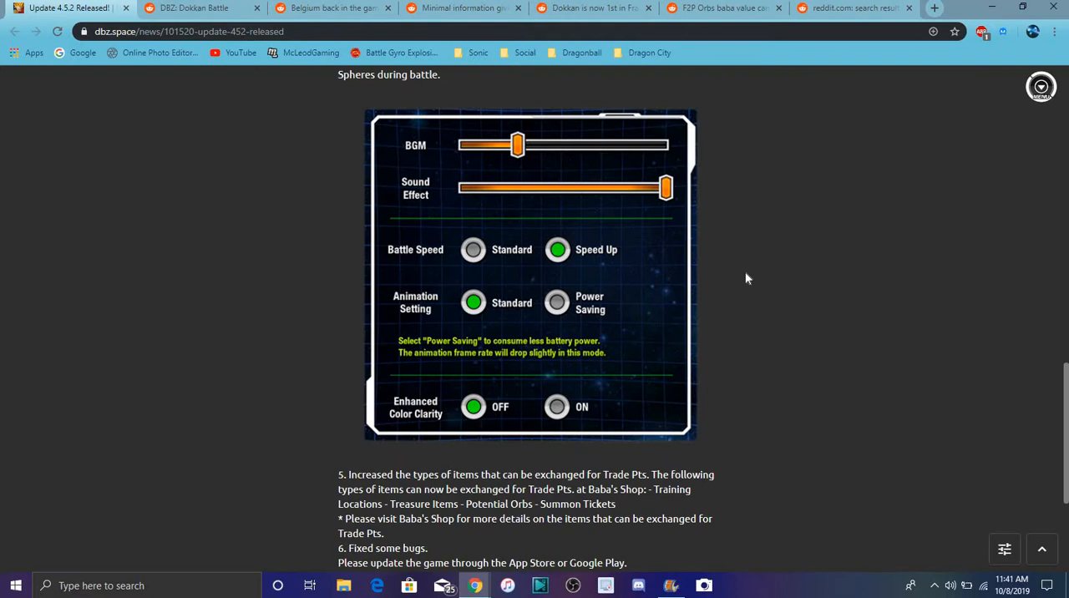
{"action": "mouse_move", "coordinate": [844, 248]}
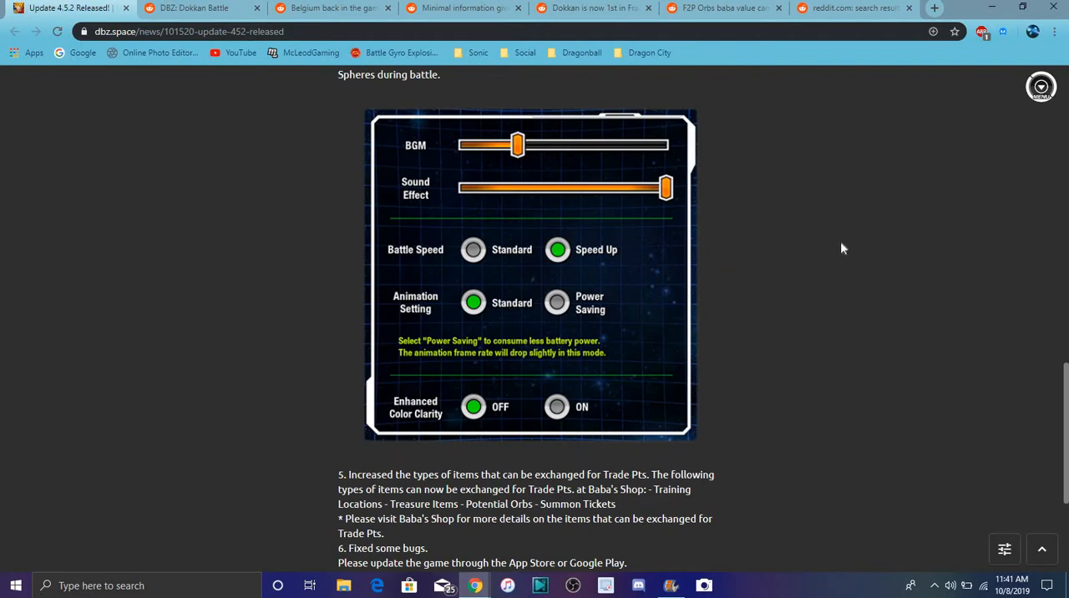
{"action": "mouse_move", "coordinate": [882, 291]}
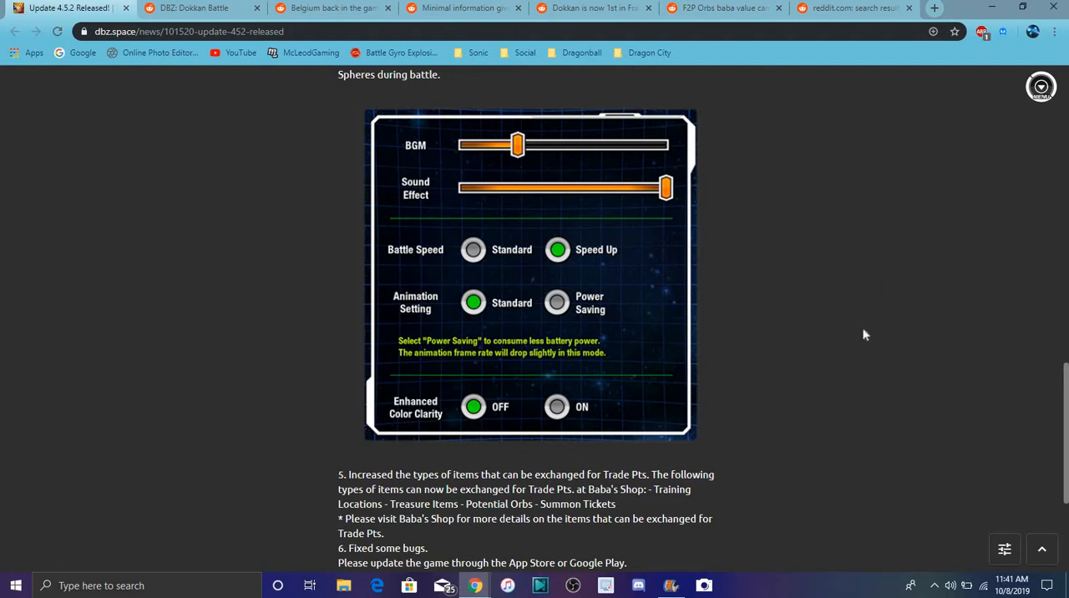
Scroll down the dbz.space Update 4.5.2 article through its closing notes
{"action": "scroll", "scroll_direction": "down", "scroll_amount": 3}
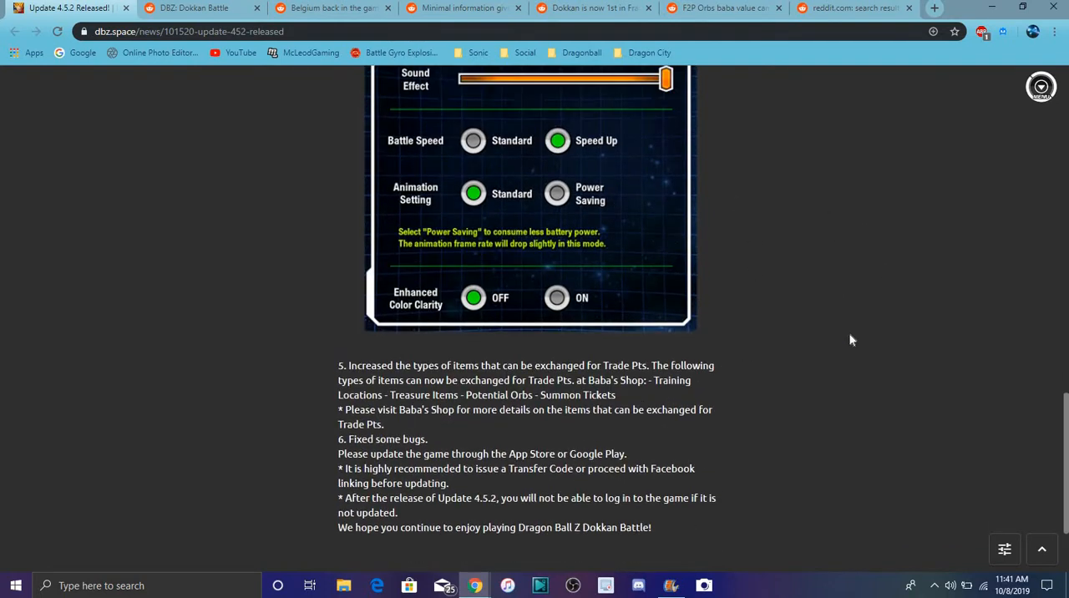
{"action": "scroll", "scroll_direction": "down", "scroll_amount": 3}
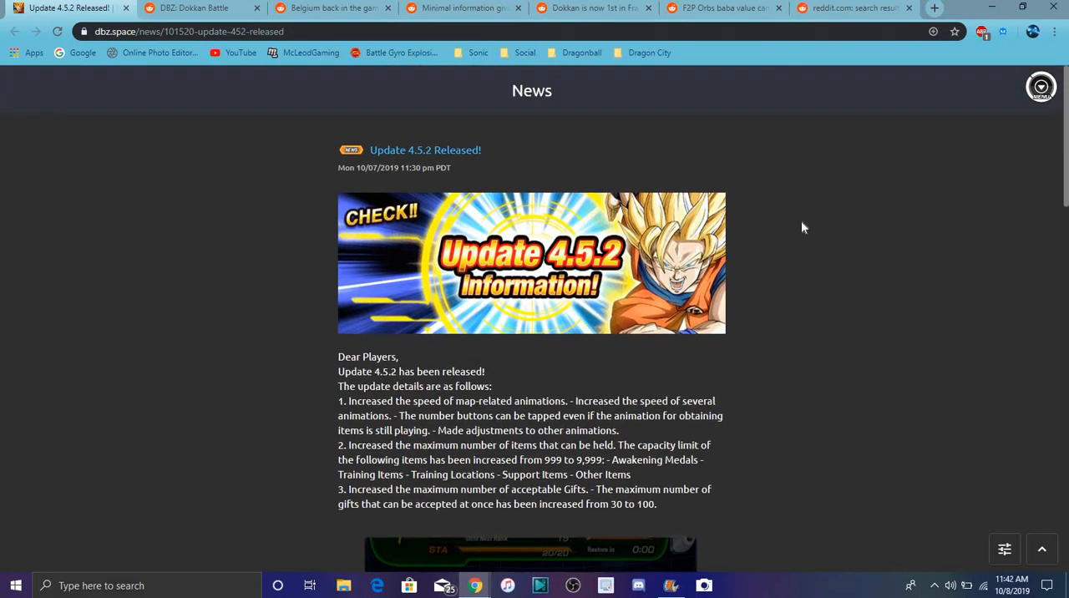
{"action": "mouse_move", "coordinate": [472, 55]}
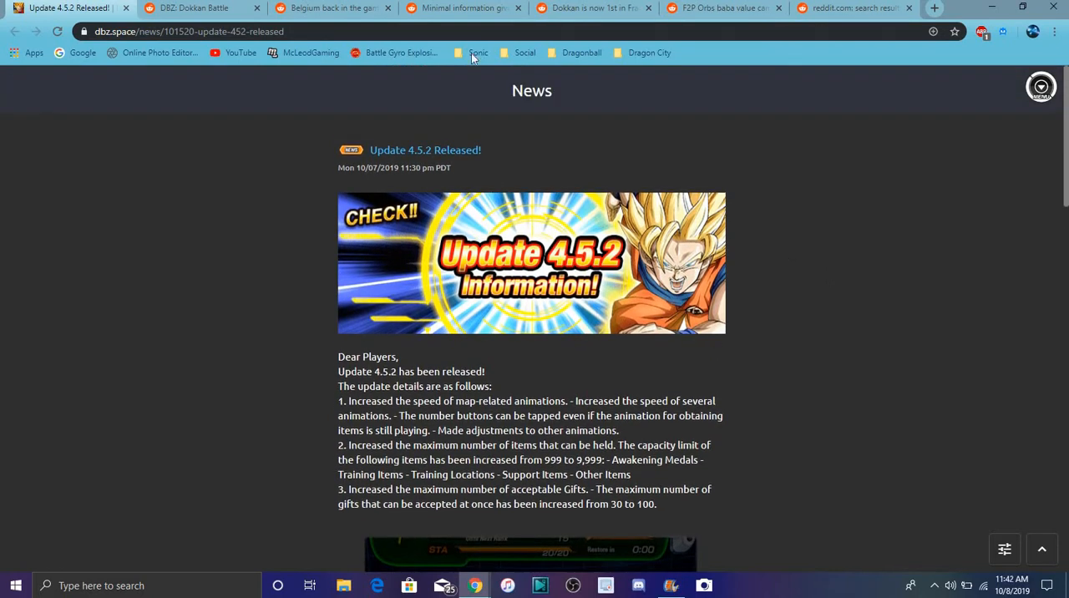
Go via the r/DBZDokkanBattle feed tab to the 'Belgium back in the game ?' post
{"action": "left_click", "coordinate": [193, 8]}
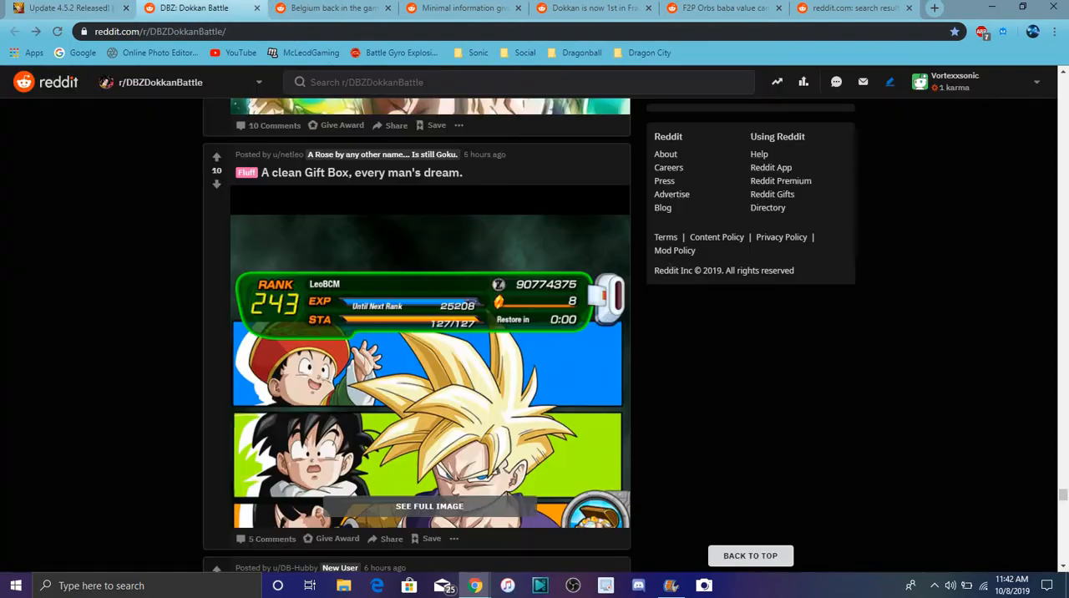
{"action": "left_click", "coordinate": [340, 7]}
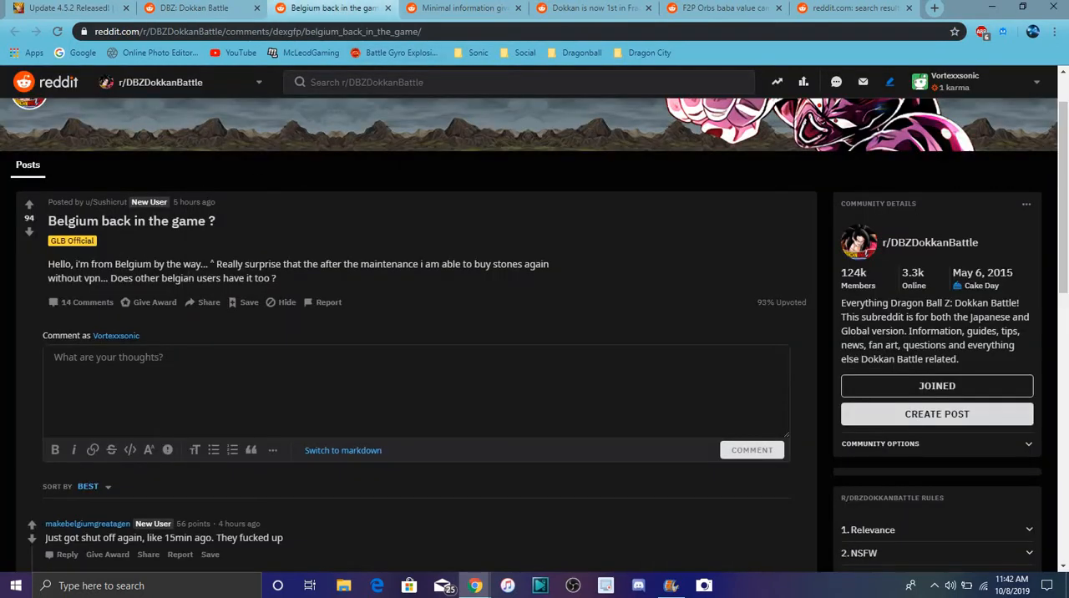
{"action": "mouse_move", "coordinate": [431, 243]}
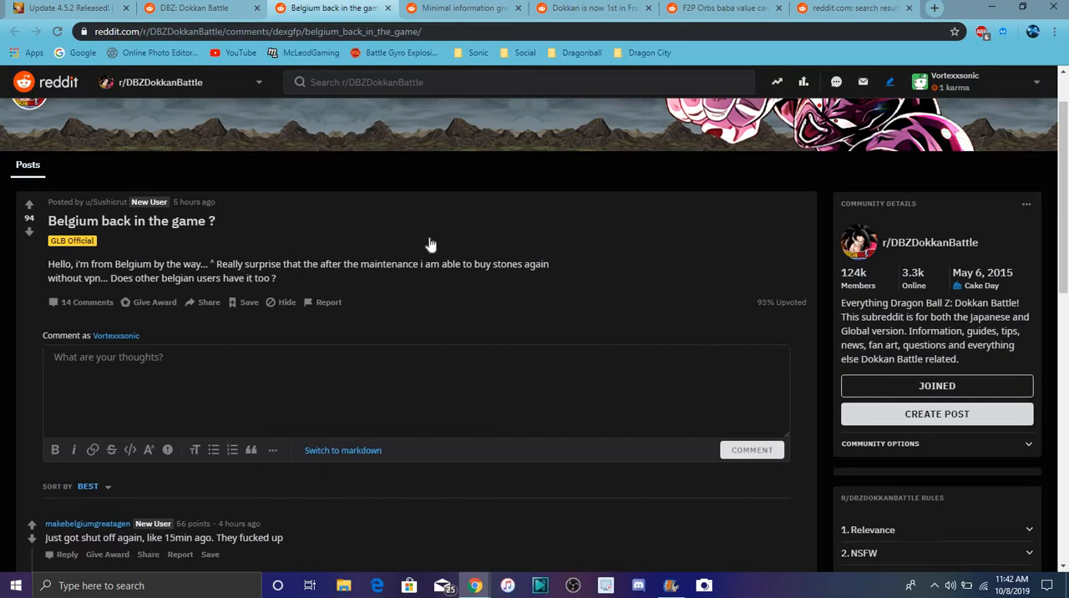
{"action": "mouse_move", "coordinate": [568, 339]}
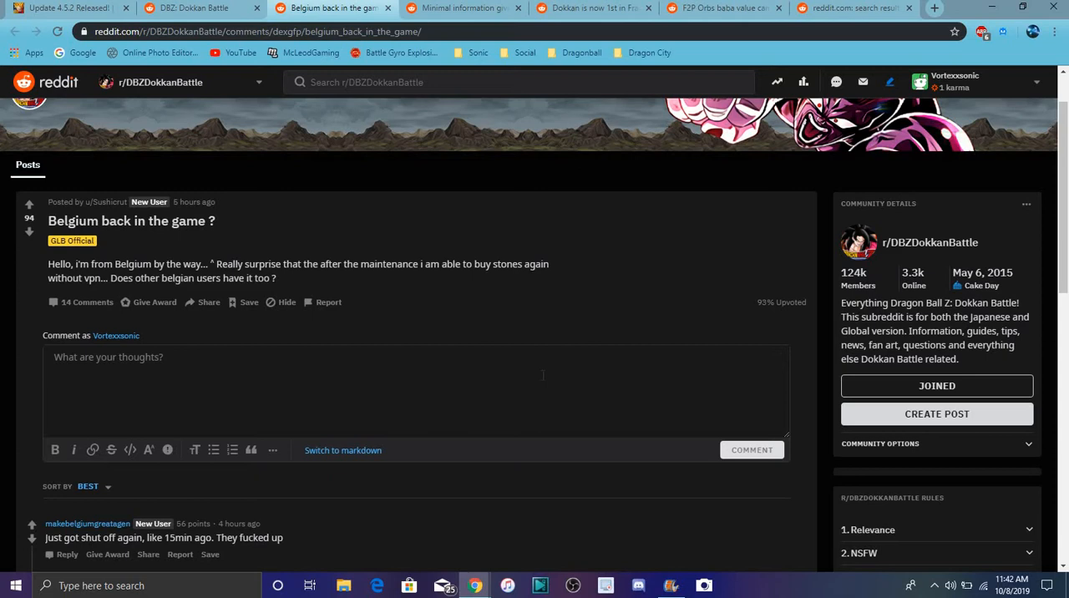
{"action": "mouse_move", "coordinate": [414, 292]}
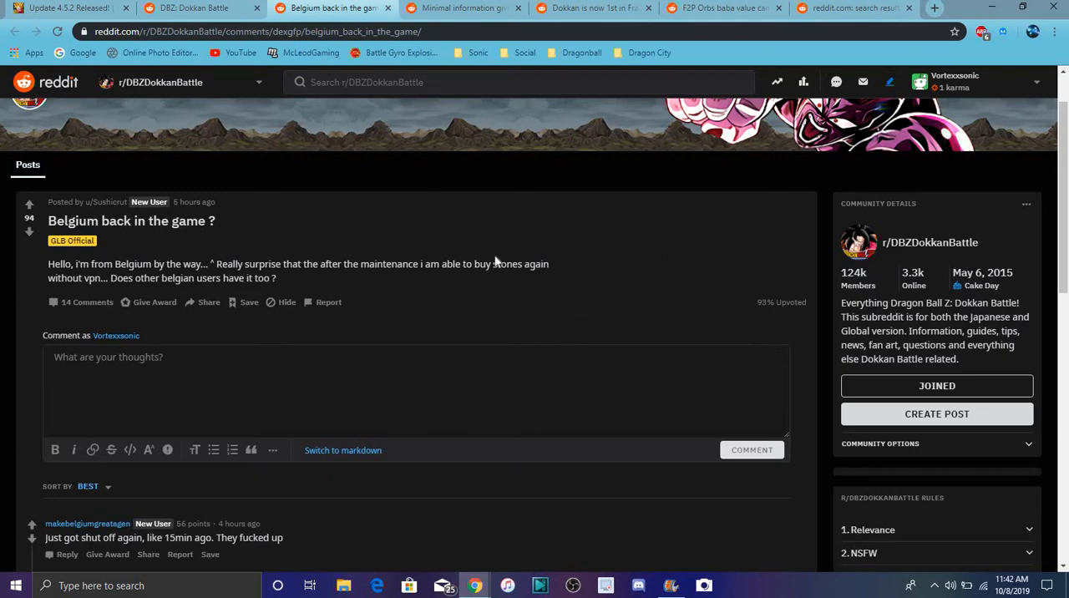
{"action": "mouse_move", "coordinate": [556, 477]}
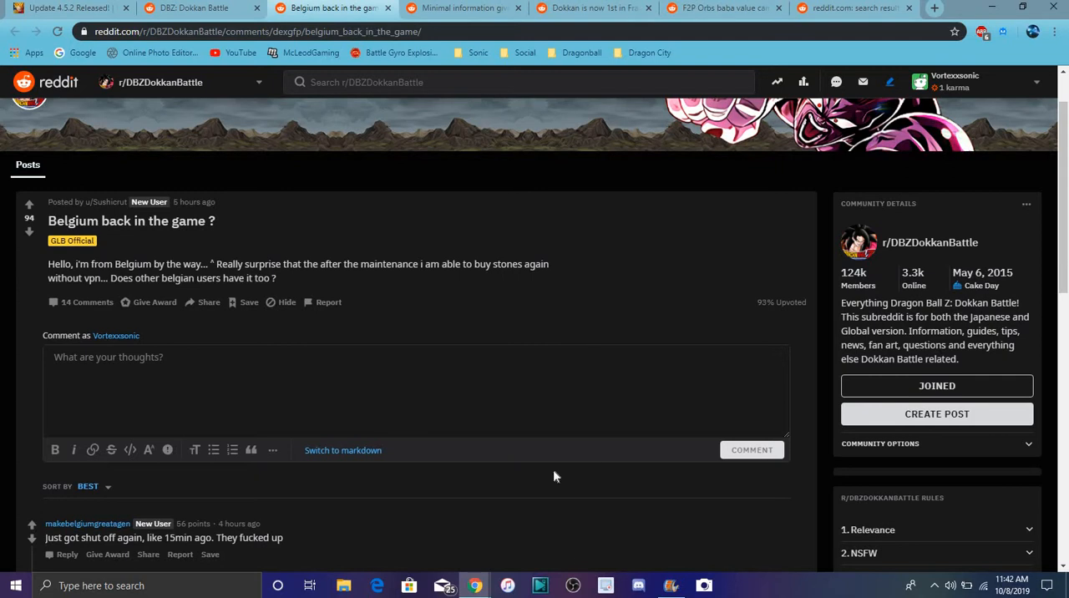
{"action": "mouse_move", "coordinate": [605, 338]}
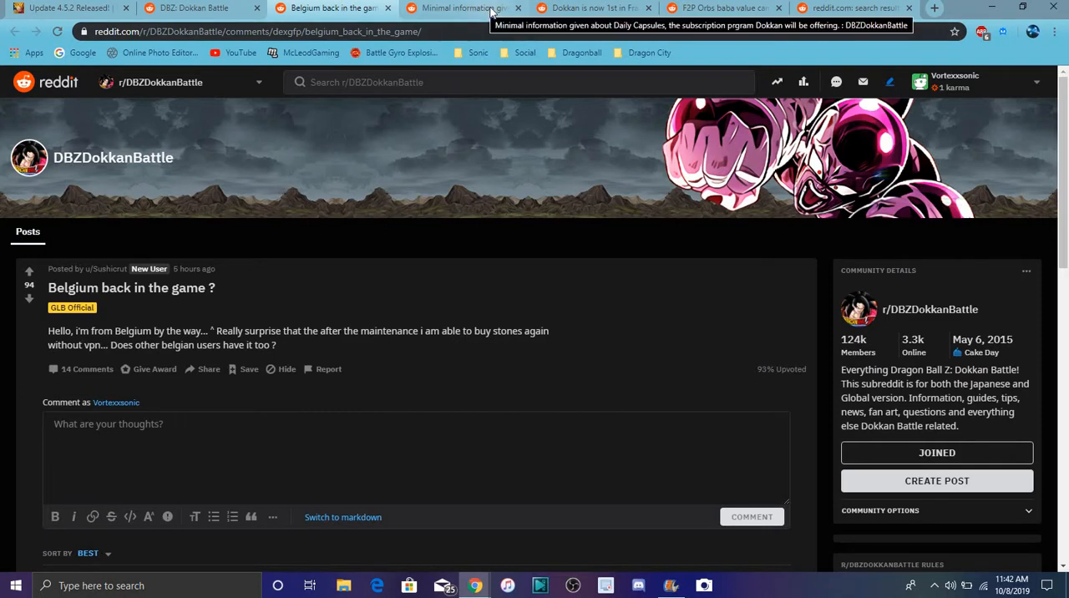
Switch to the Daily Capsules 'Minimal information' post and read down through its comments
{"action": "left_click", "coordinate": [481, 9]}
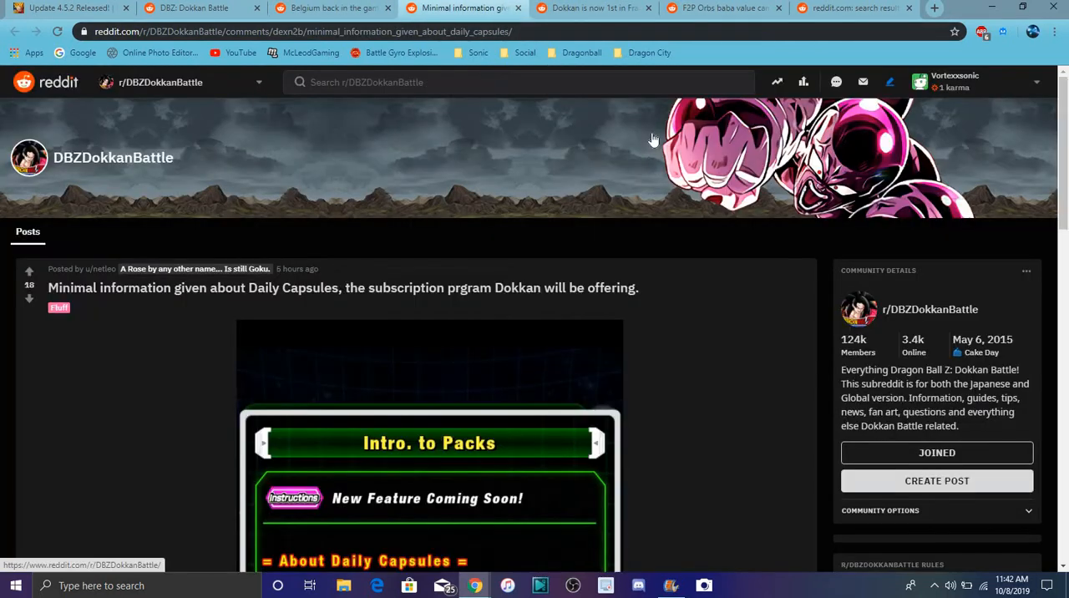
{"action": "scroll", "scroll_direction": "down", "scroll_amount": 3}
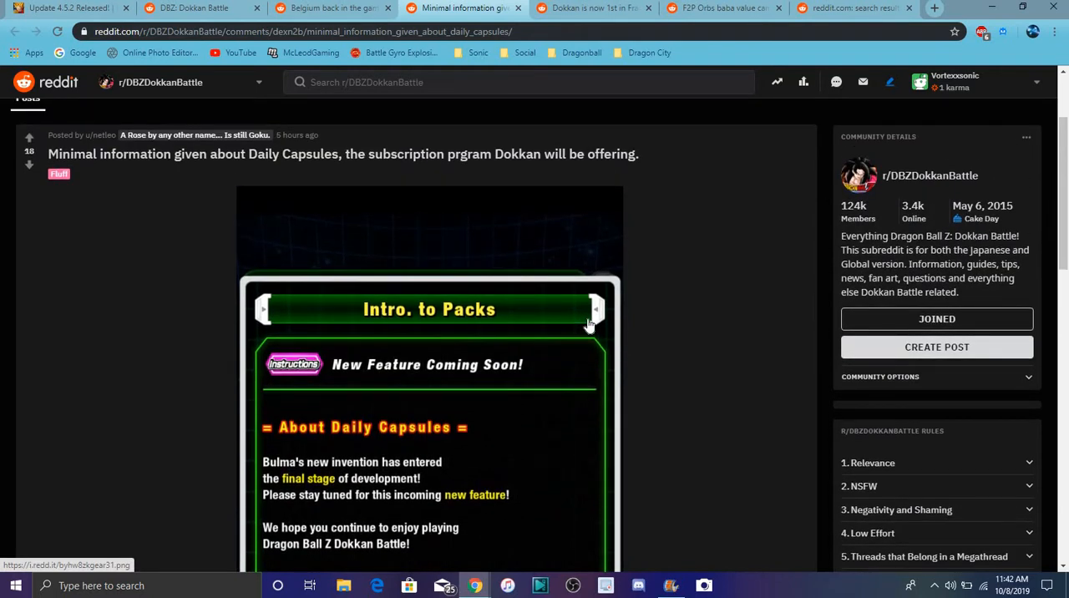
{"action": "scroll", "scroll_direction": "down", "scroll_amount": 3}
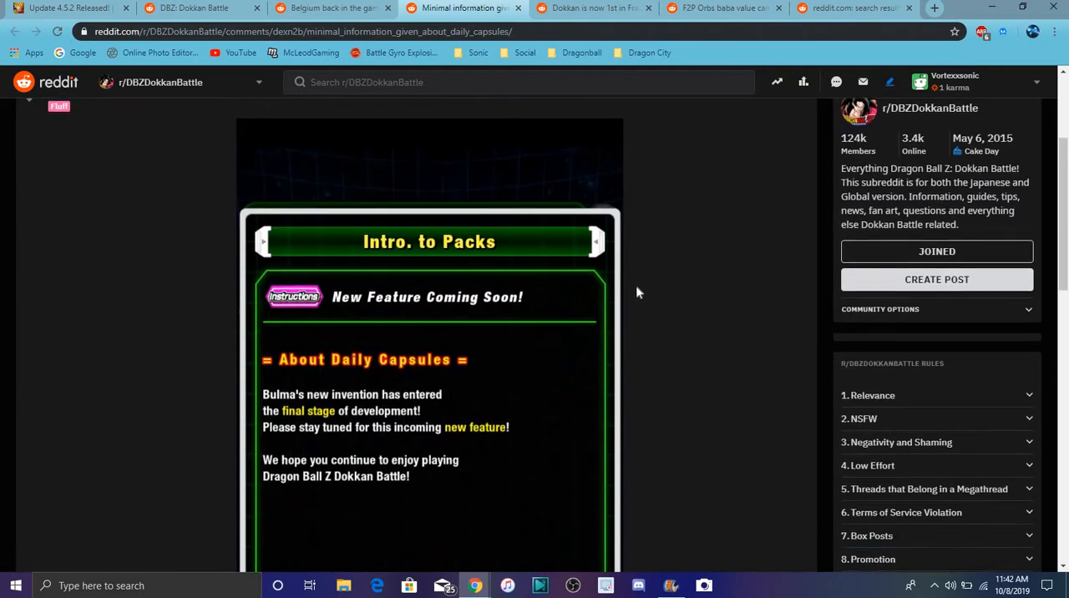
{"action": "scroll", "scroll_direction": "down", "scroll_amount": 3}
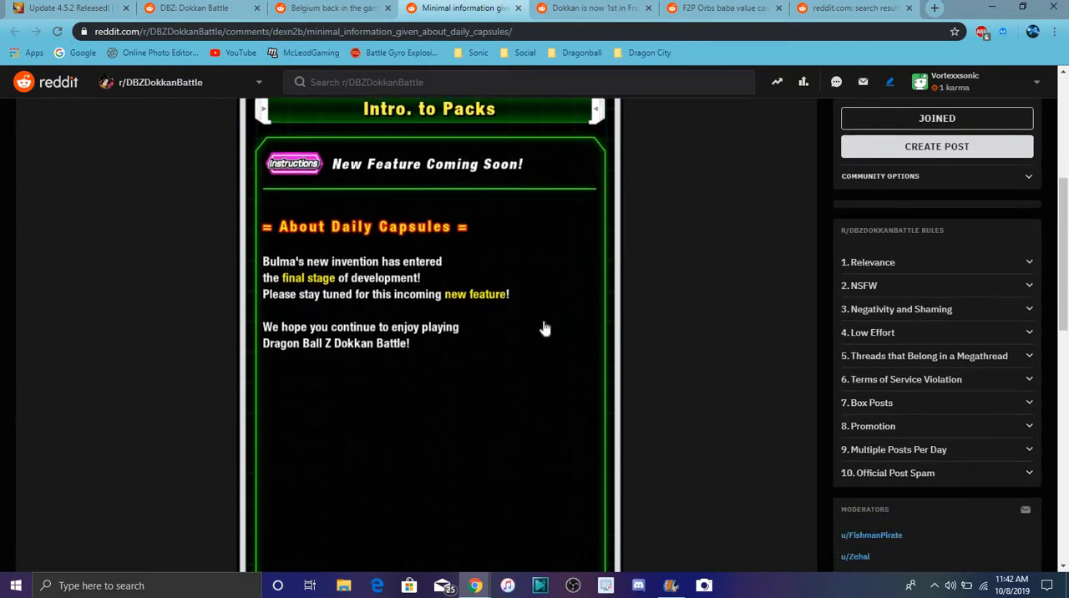
{"action": "mouse_move", "coordinate": [633, 296]}
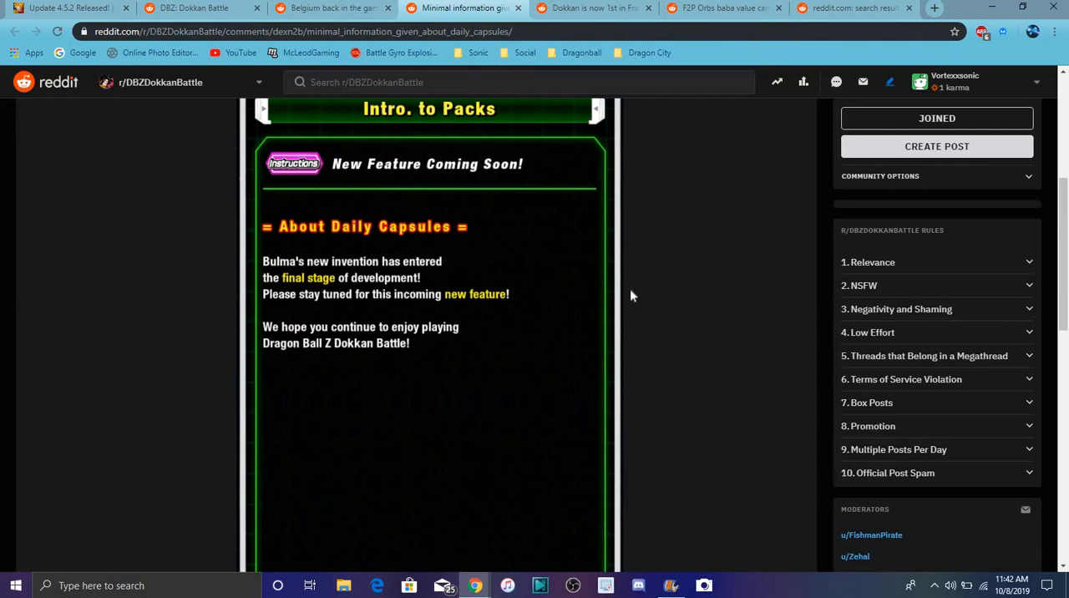
{"action": "scroll", "scroll_direction": "up", "scroll_amount": 3}
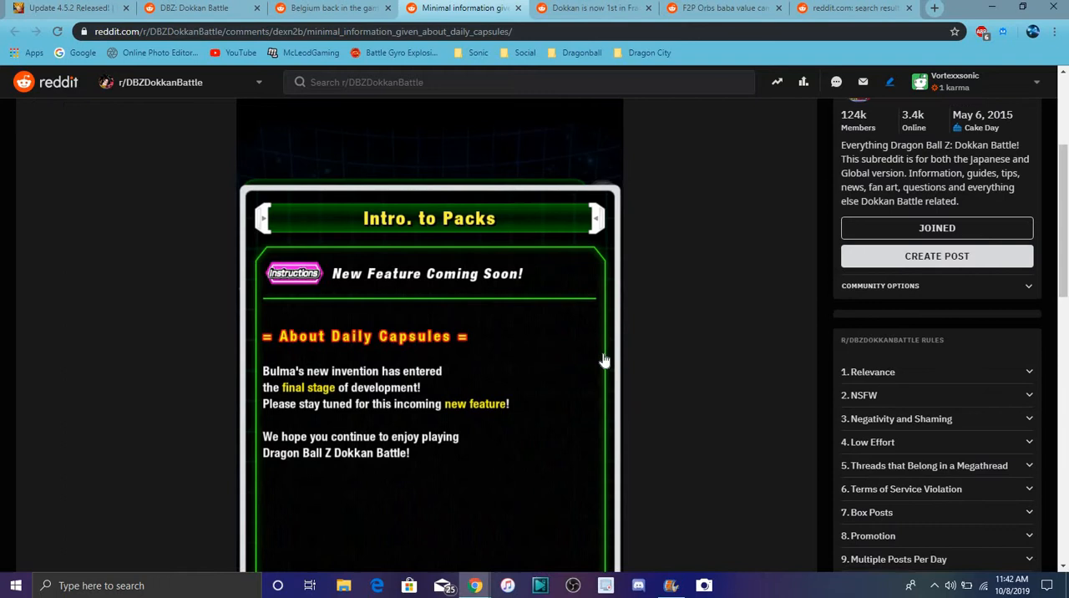
{"action": "scroll", "scroll_direction": "down", "scroll_amount": 3}
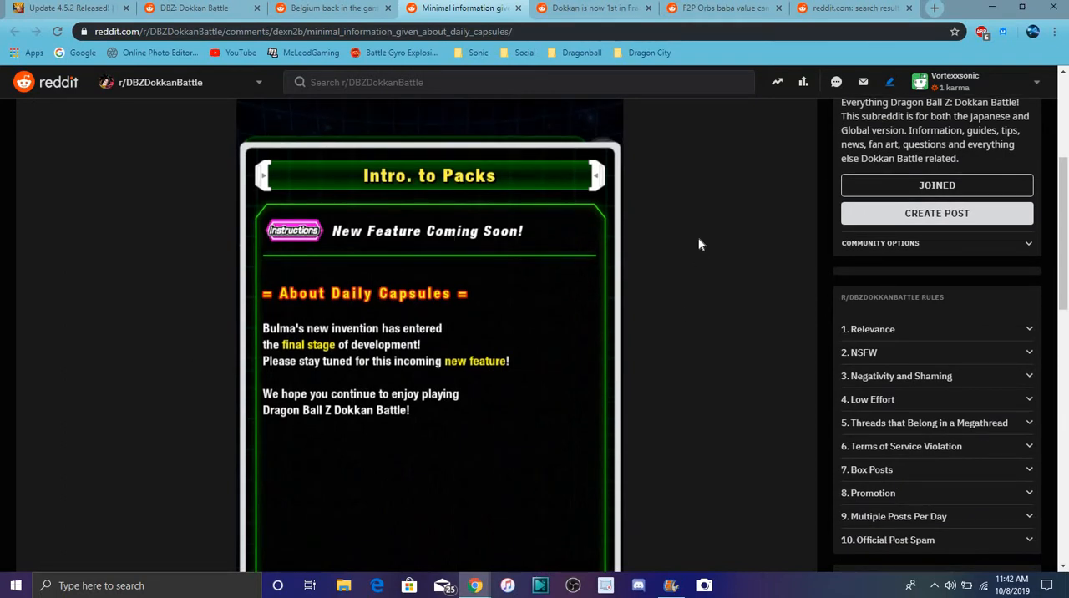
{"action": "mouse_move", "coordinate": [686, 278]}
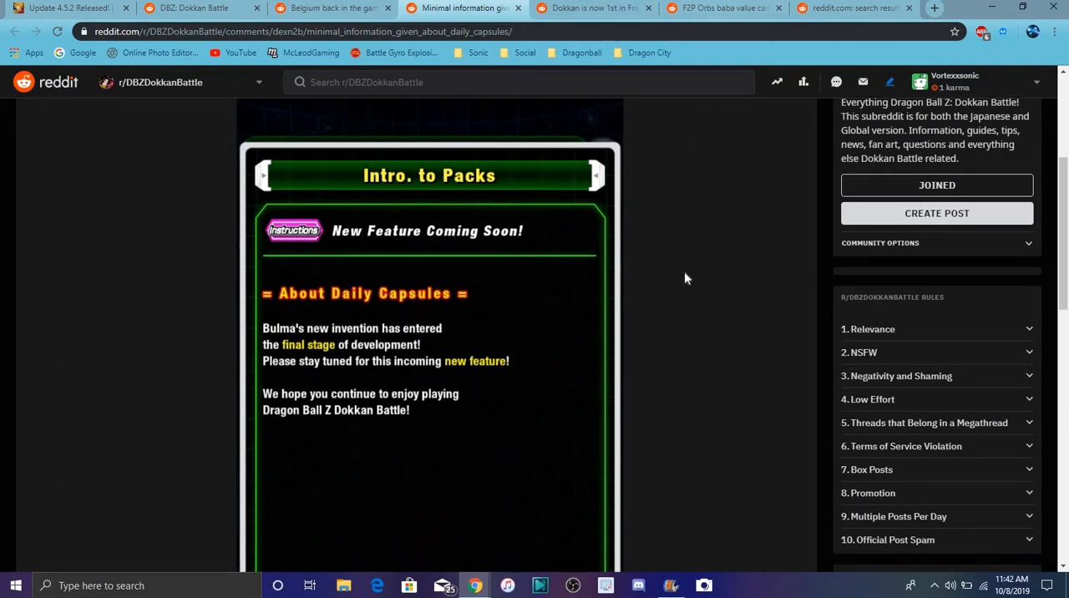
{"action": "mouse_move", "coordinate": [669, 269]}
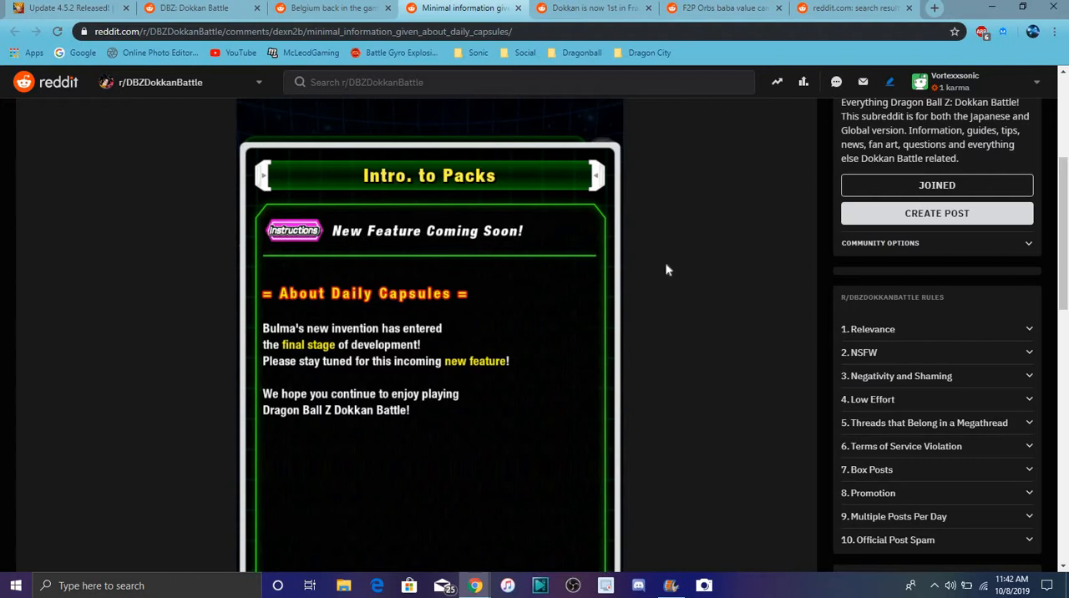
{"action": "mouse_move", "coordinate": [745, 308]}
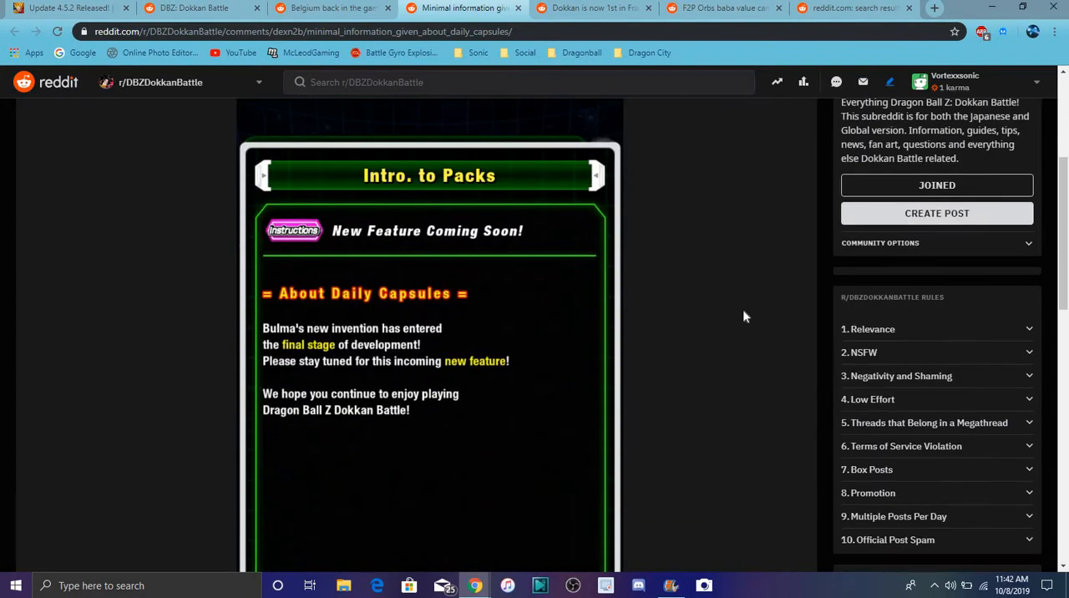
Finish reading the capsules post and return to the dbz.space Update 4.5.2 article
{"action": "scroll", "scroll_direction": "down", "scroll_amount": 3}
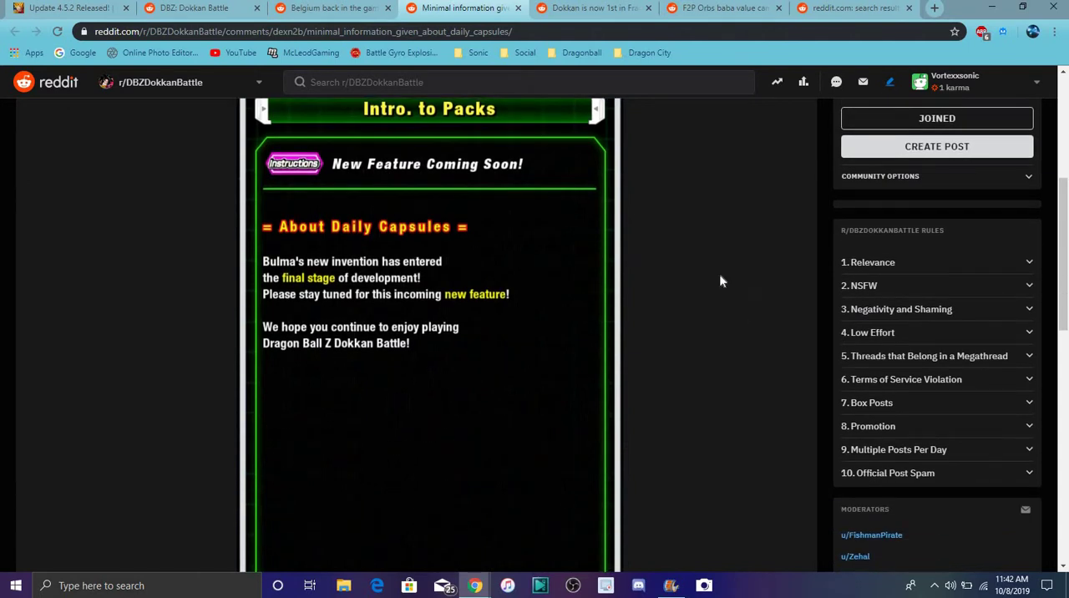
{"action": "mouse_move", "coordinate": [697, 310]}
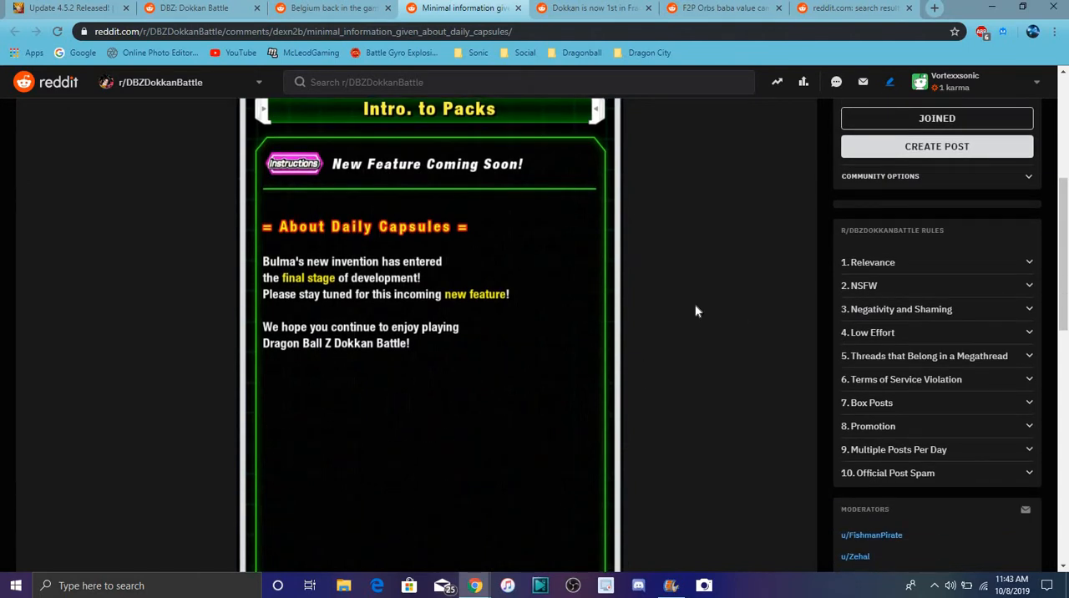
{"action": "mouse_move", "coordinate": [741, 330]}
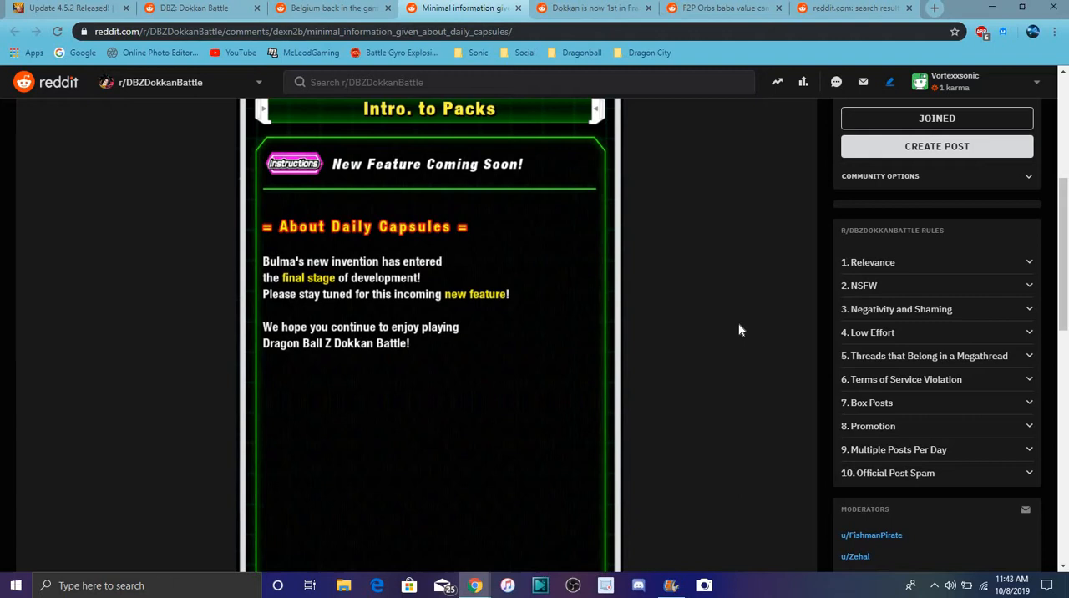
{"action": "mouse_move", "coordinate": [710, 231]}
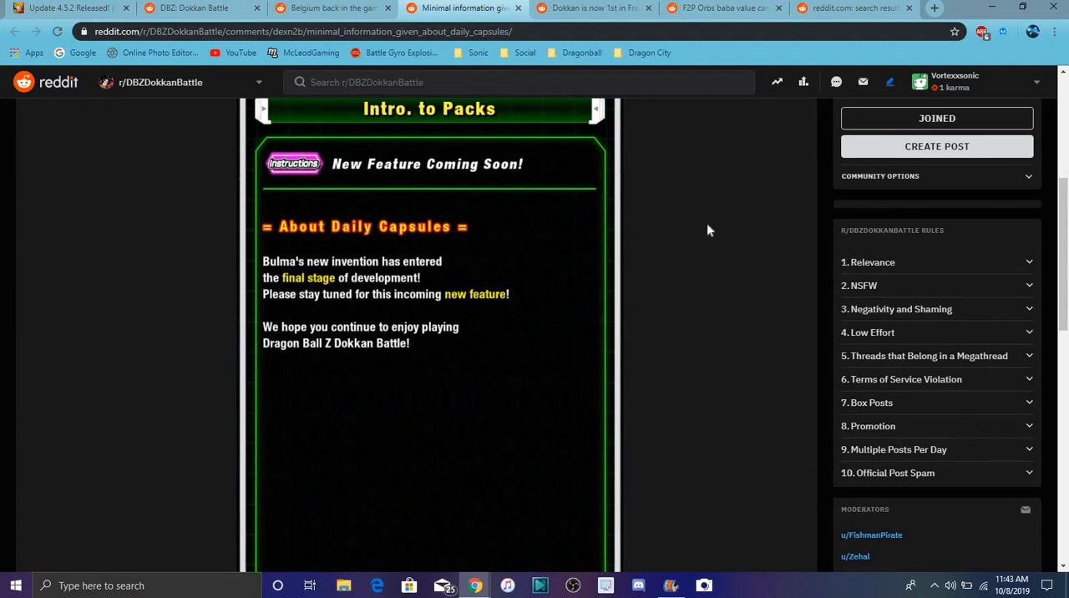
{"action": "mouse_move", "coordinate": [747, 292]}
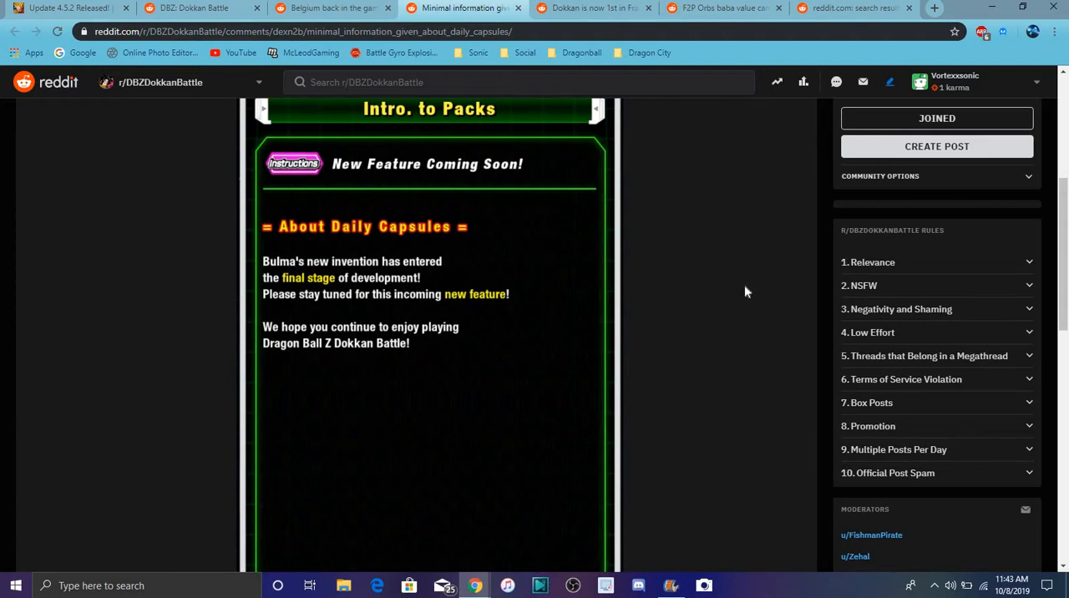
{"action": "mouse_move", "coordinate": [477, 211]}
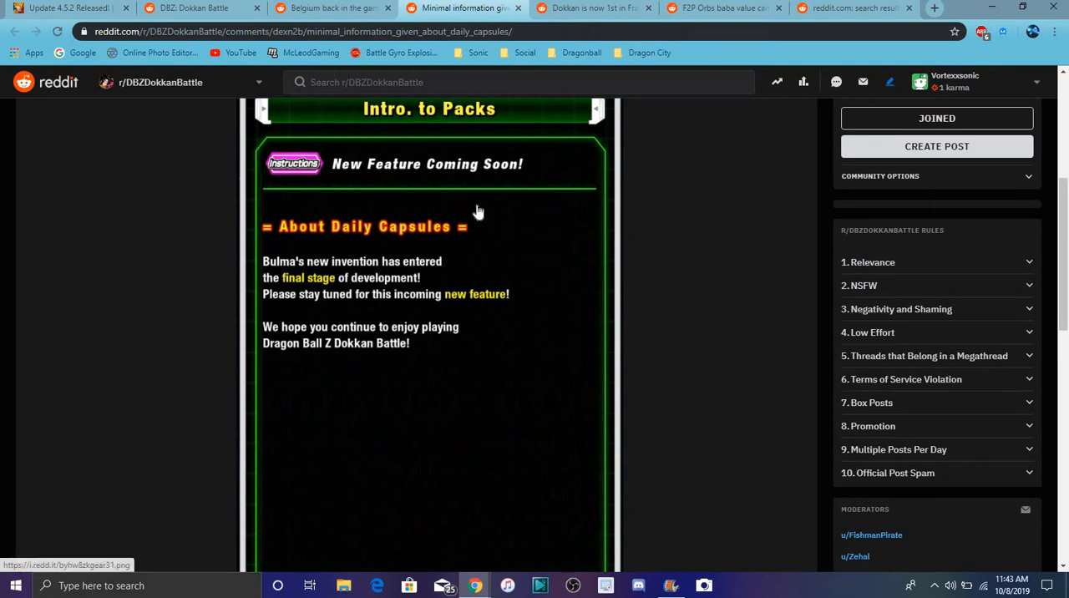
{"action": "mouse_move", "coordinate": [710, 275]}
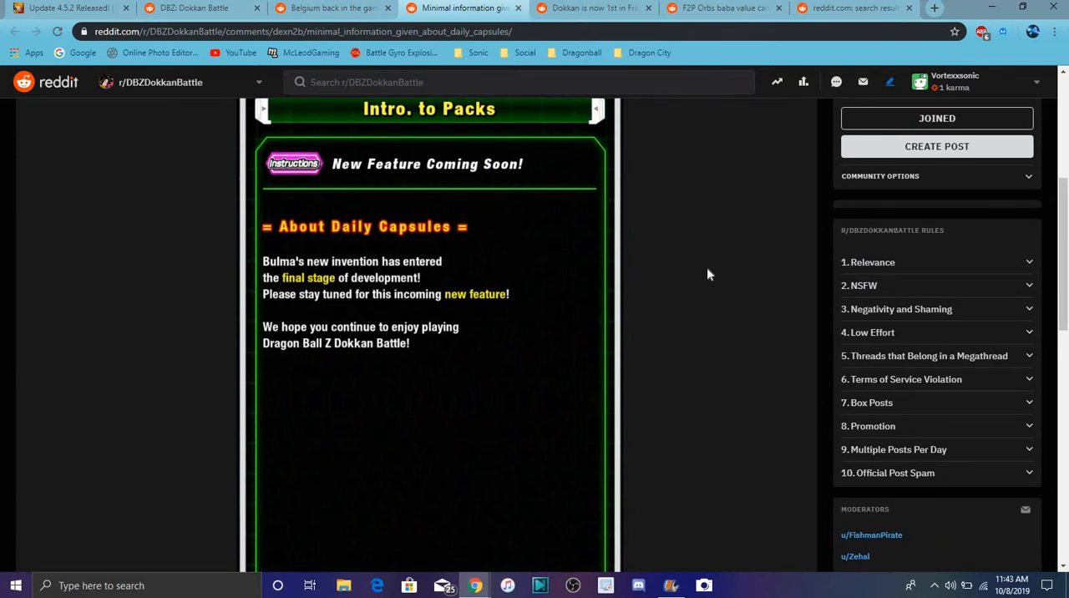
{"action": "scroll", "scroll_direction": "up", "scroll_amount": 3}
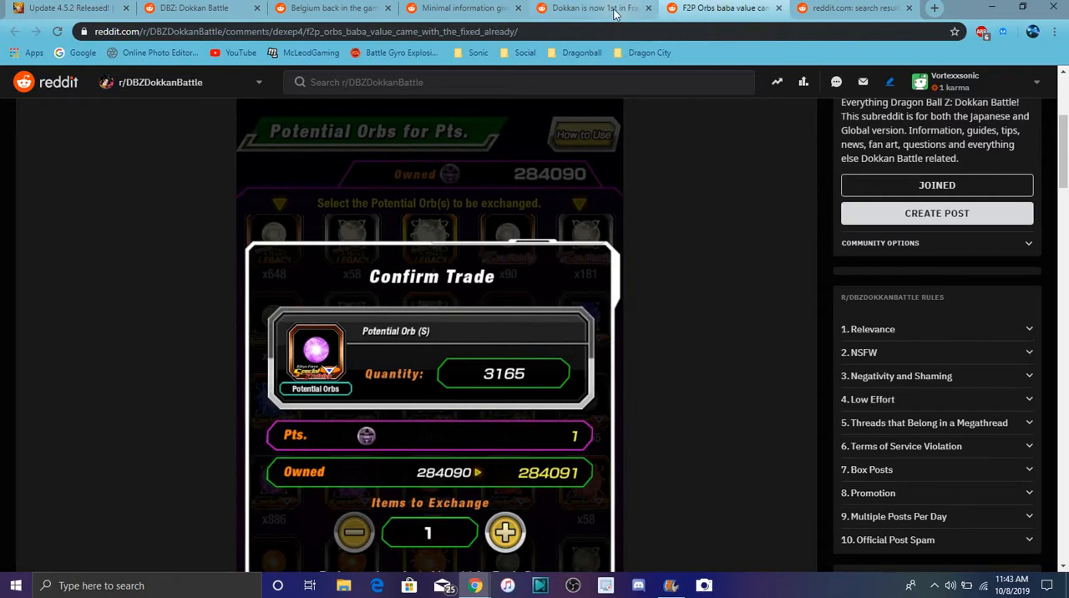
{"action": "left_click", "coordinate": [63, 7]}
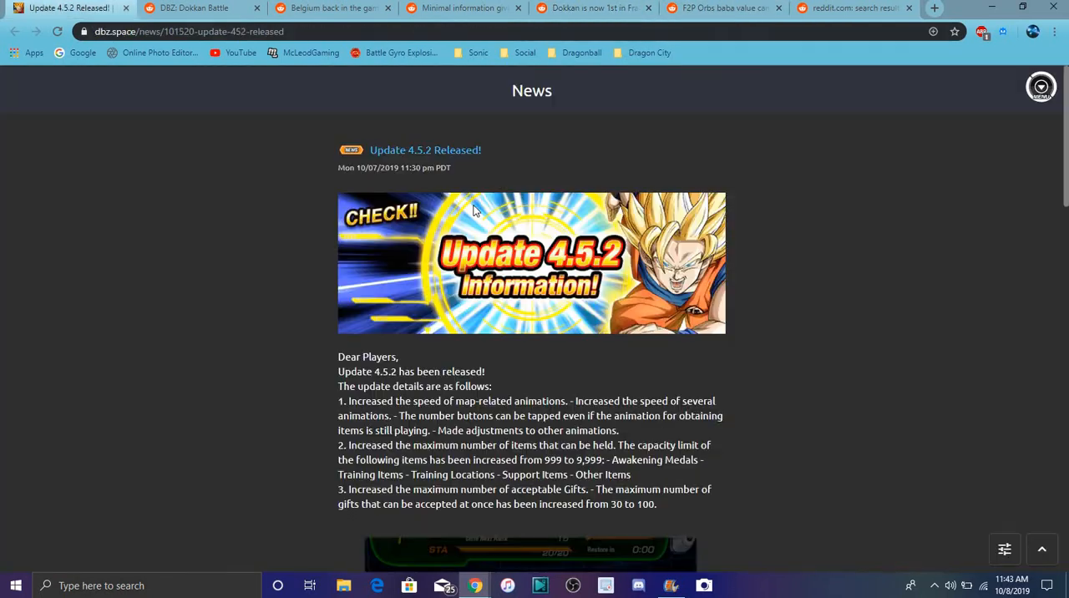
{"action": "mouse_move", "coordinate": [801, 170]}
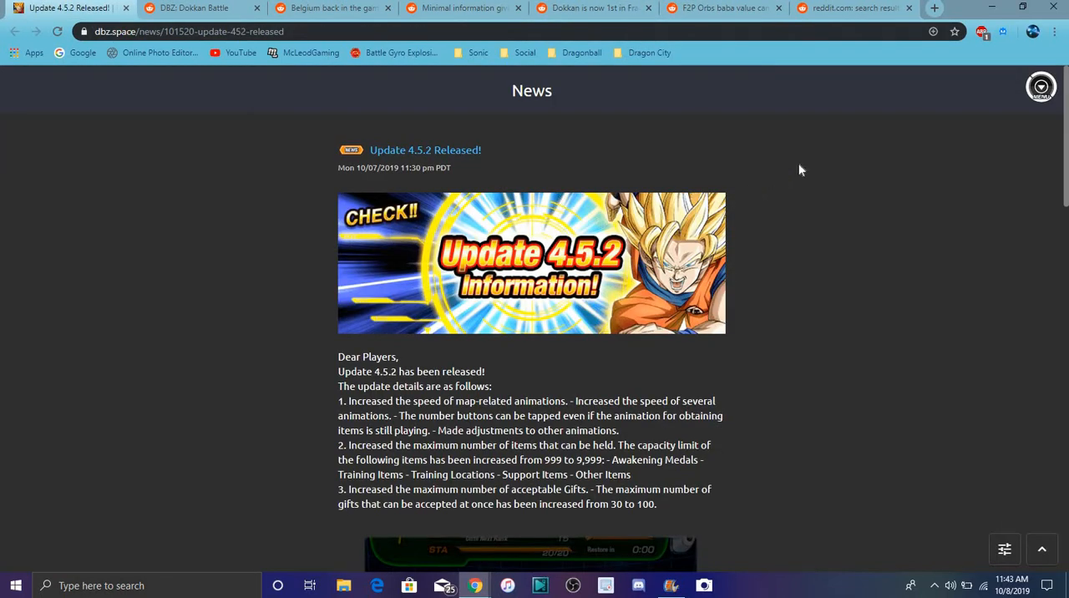